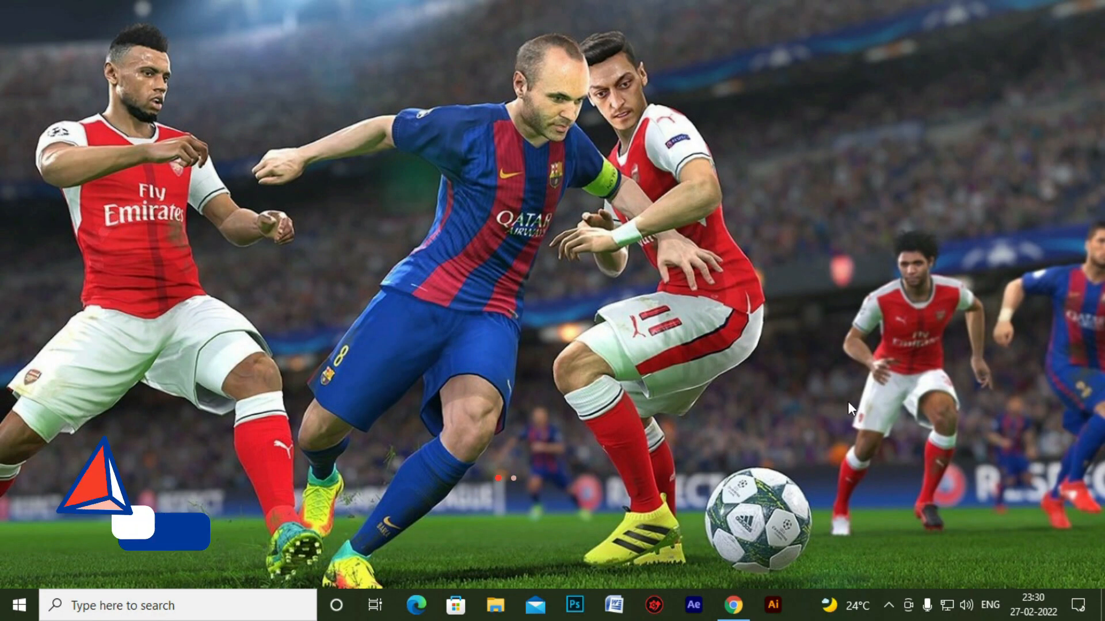
# Step: Browse from the desktop to Local Disk (G:) holding the x360ce.zip archive
pyautogui.click(731, 606)
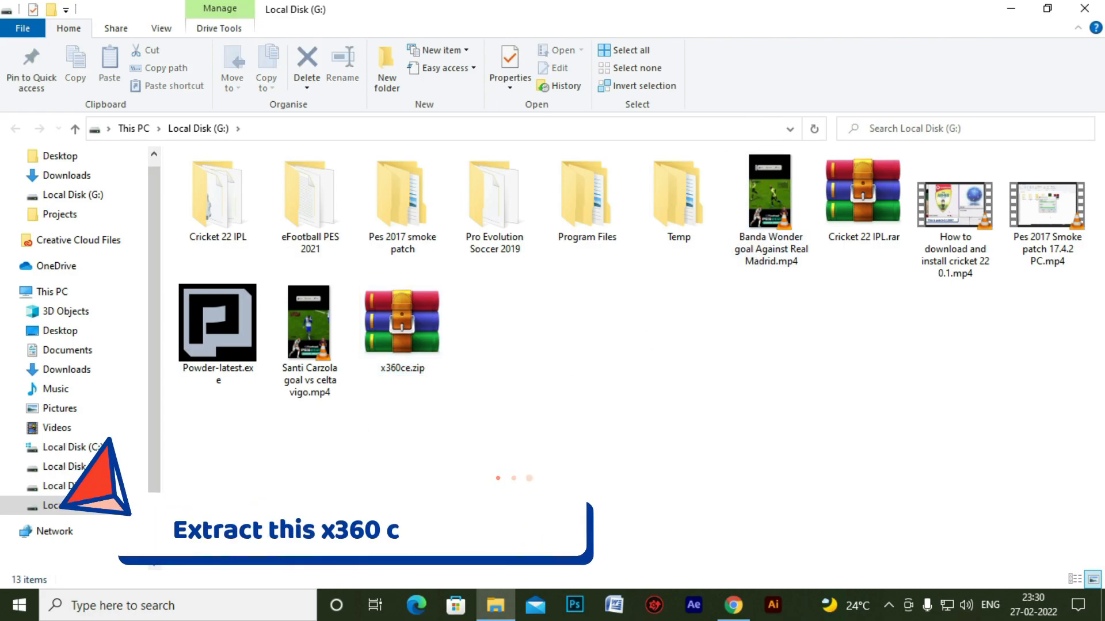
# Step: Extract x360ce.zip into an x360ce folder and copy x360ce.exe from it
pyautogui.click(402, 322)
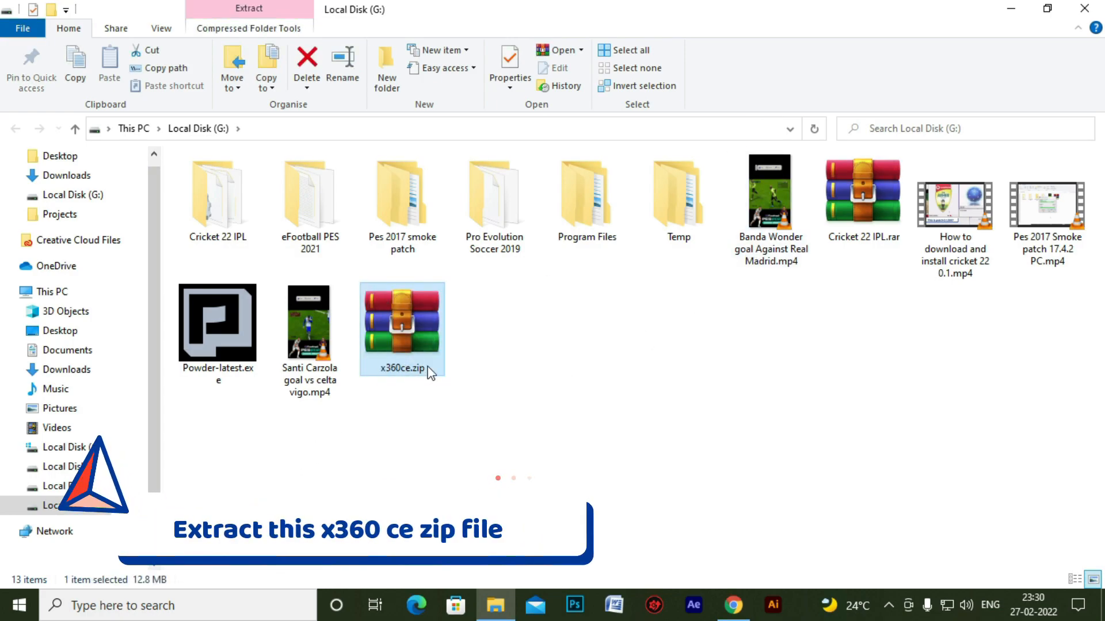
pyautogui.rightClick(401, 328)
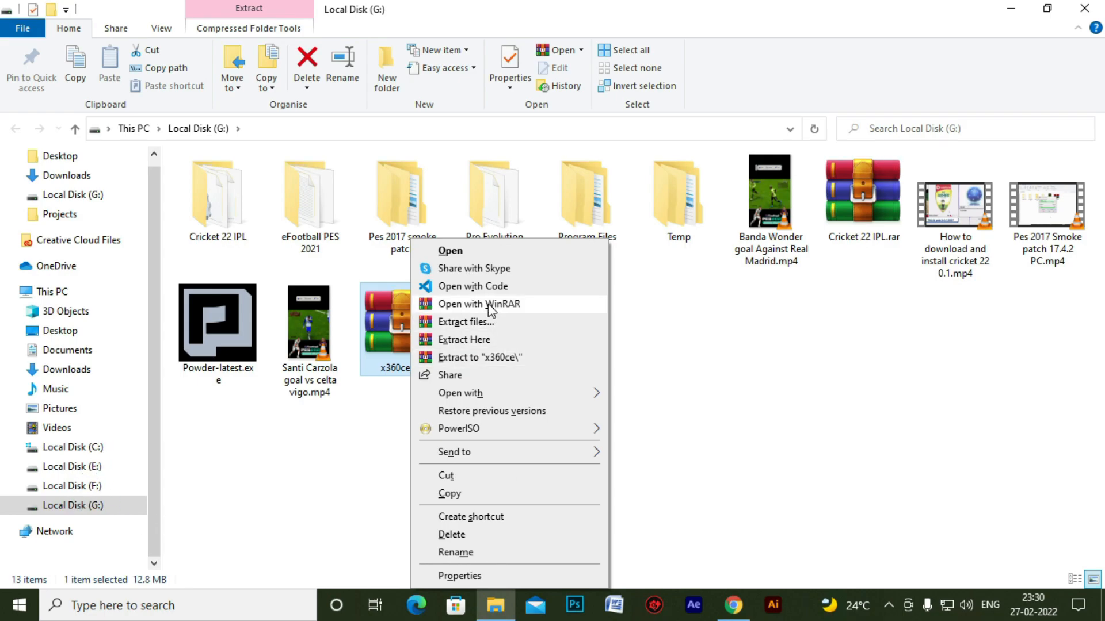
pyautogui.moveTo(487, 364)
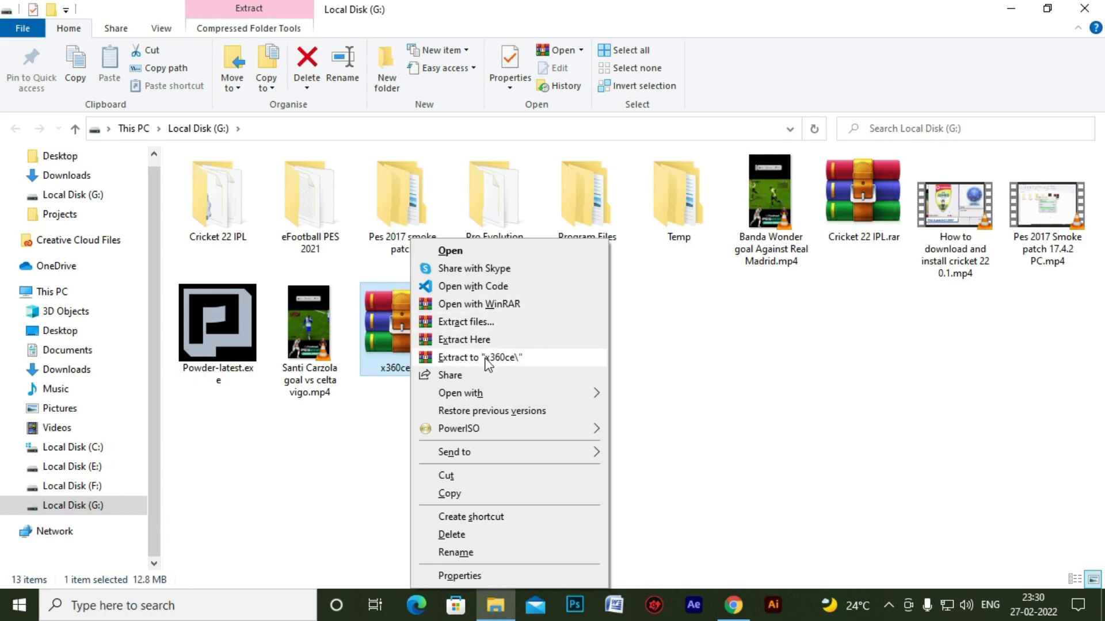
pyautogui.click(481, 357)
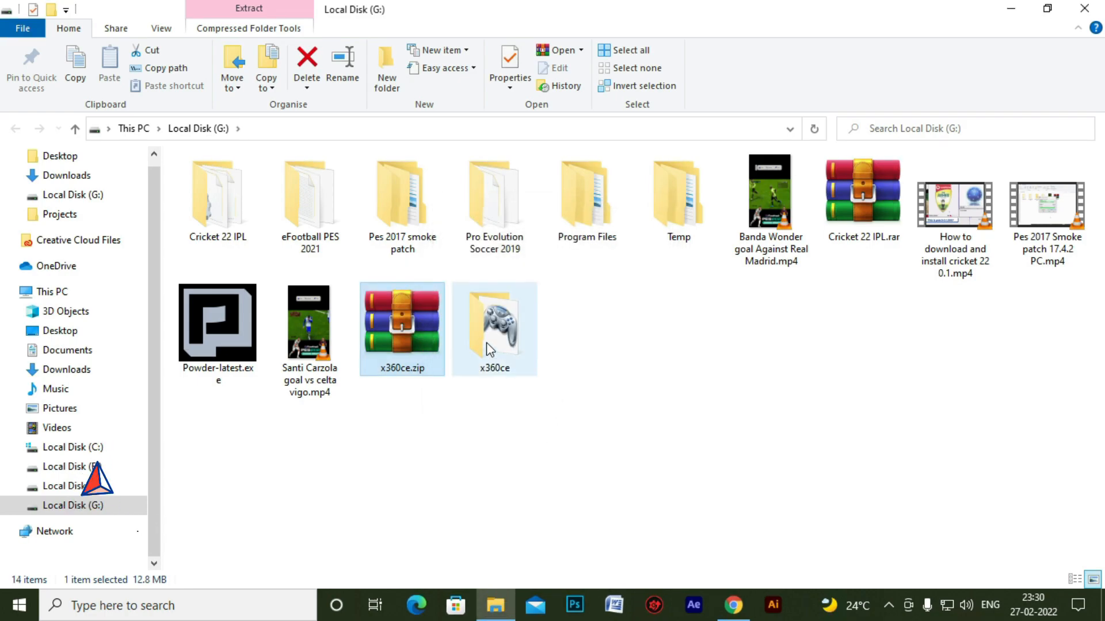
pyautogui.doubleClick(495, 326)
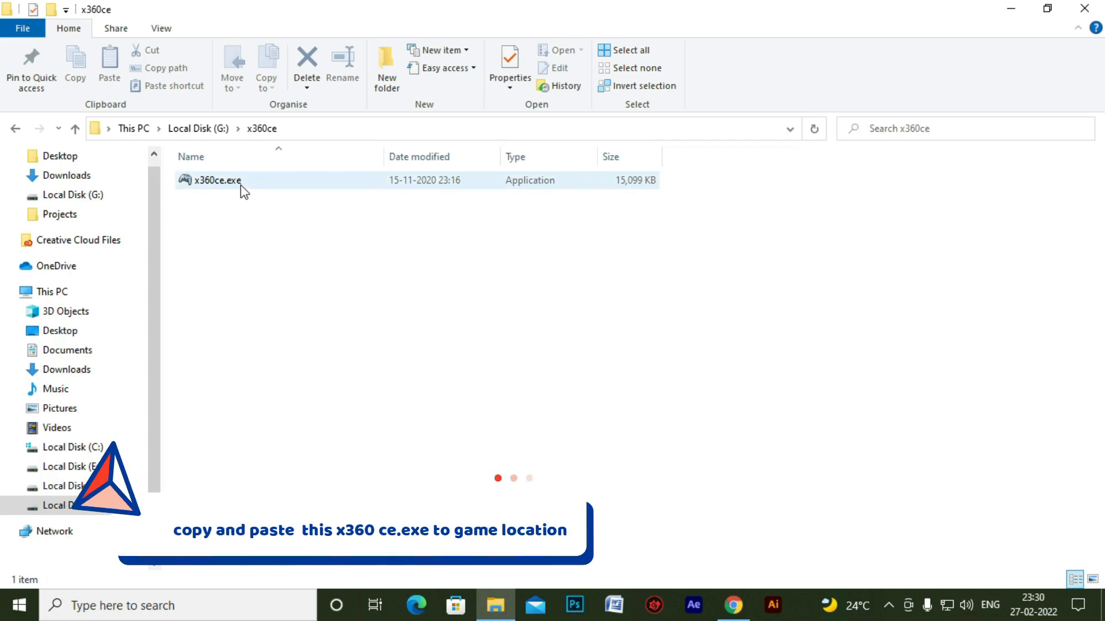
pyautogui.click(214, 179)
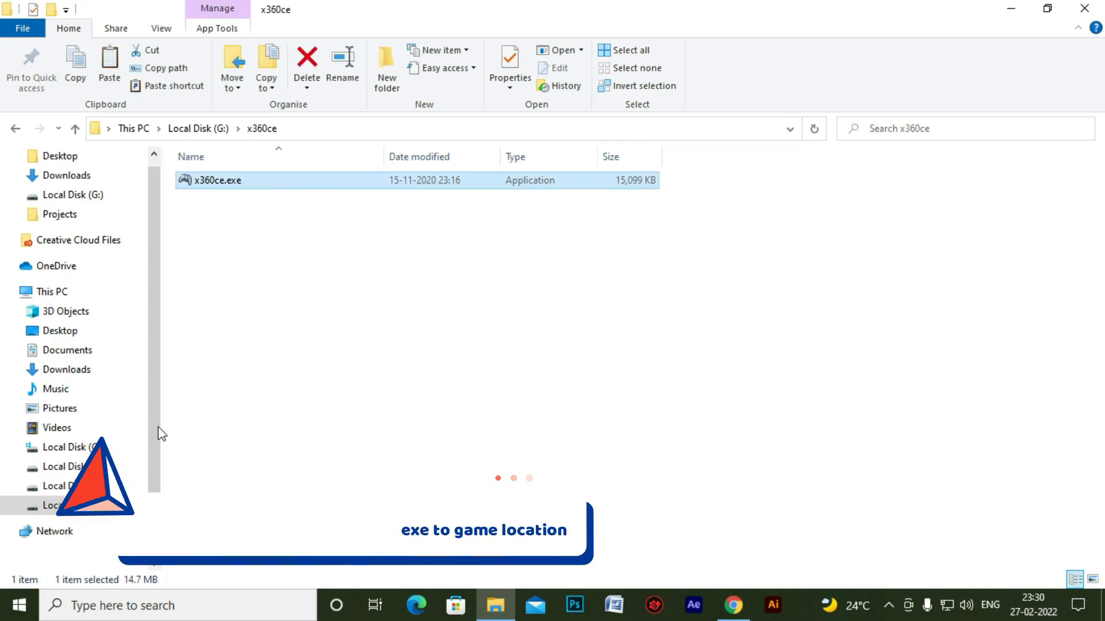
# Step: Paste x360ce.exe into the Cricket 22 game folder on Local Disk (E:)
pyautogui.click(52, 292)
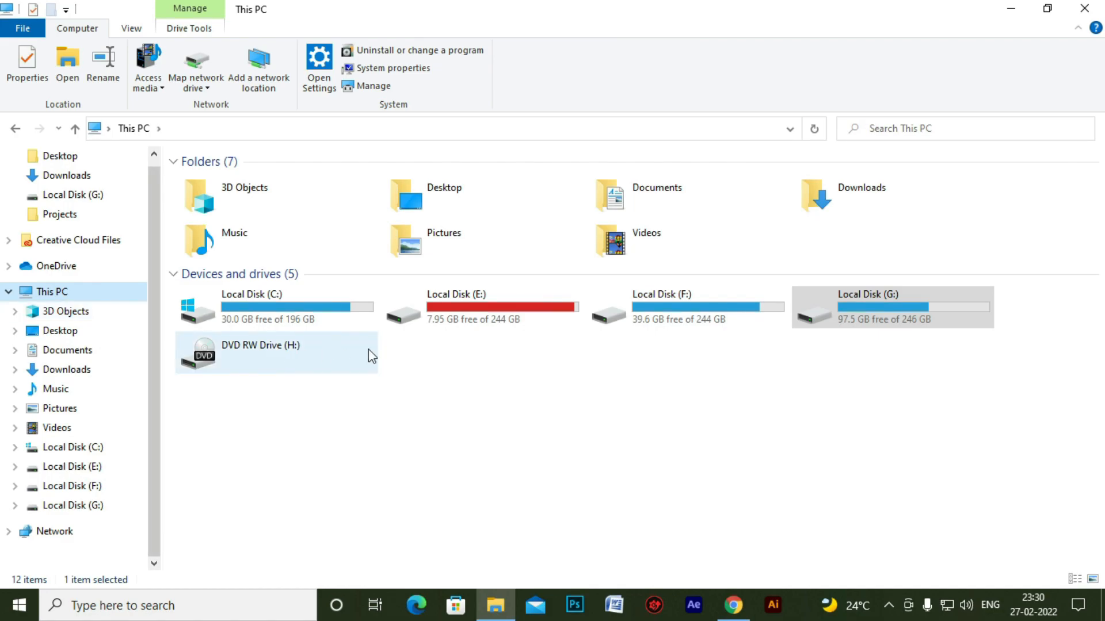
pyautogui.doubleClick(479, 306)
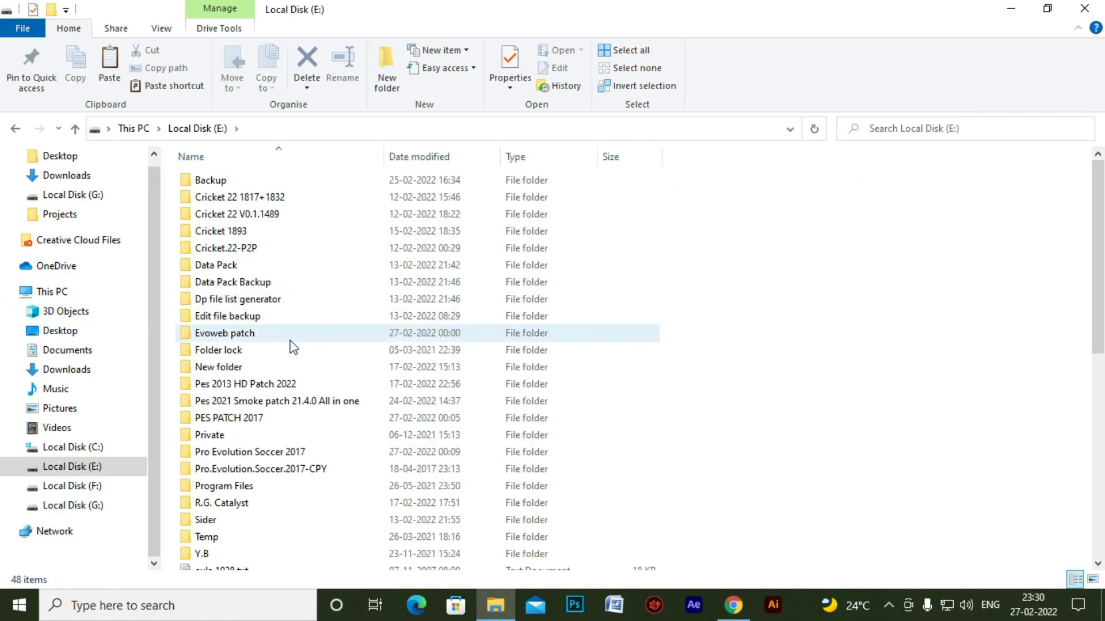
pyautogui.click(217, 264)
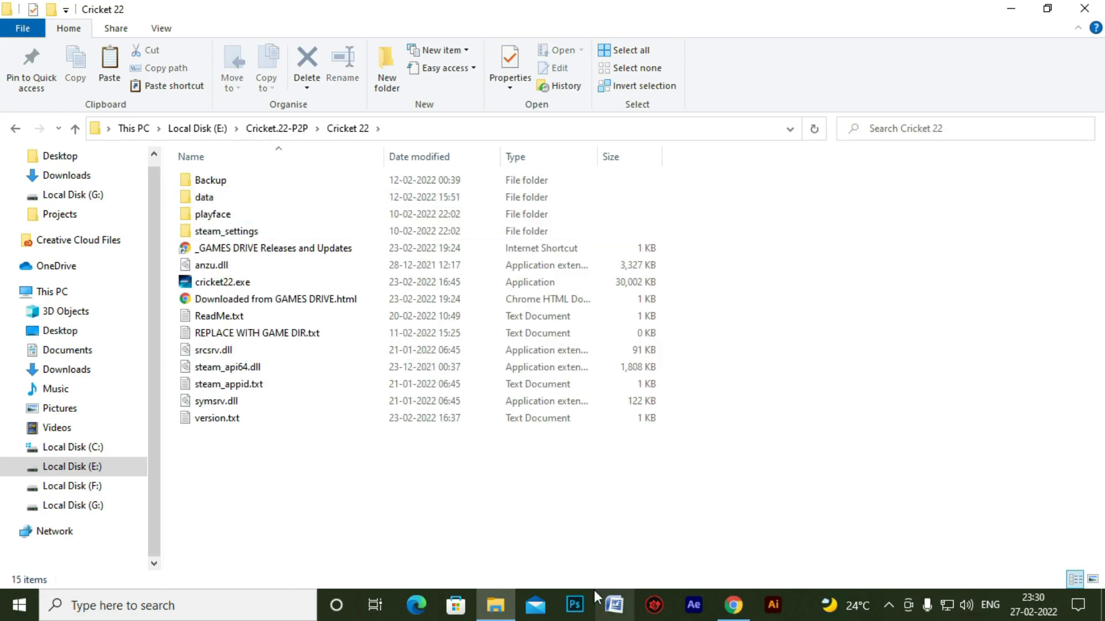
pyautogui.moveTo(591, 528)
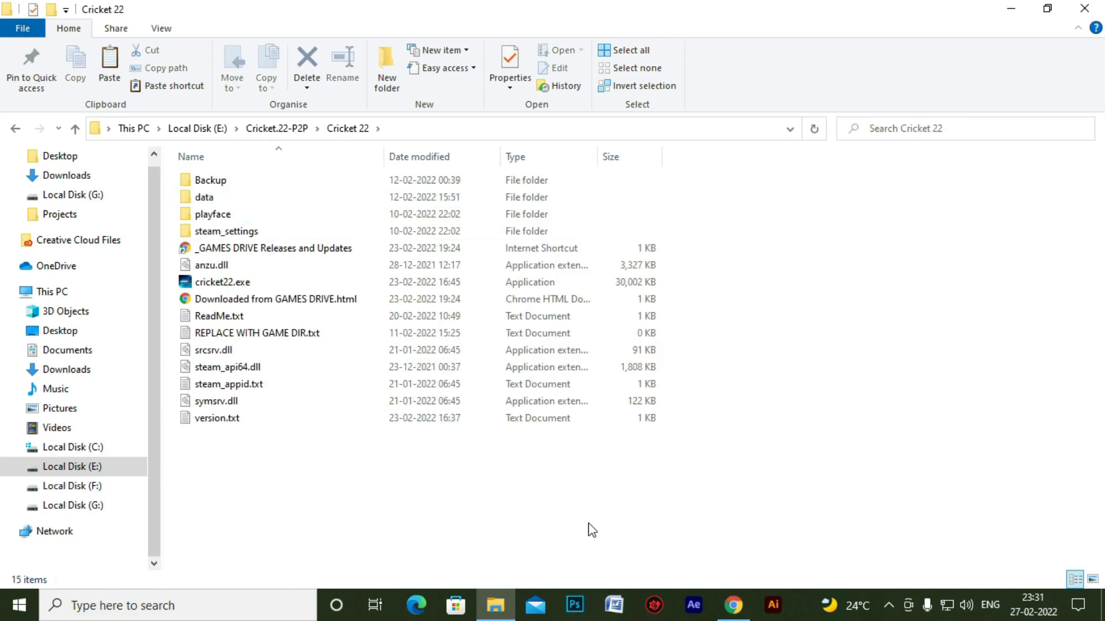
pyautogui.rightClick(591, 529)
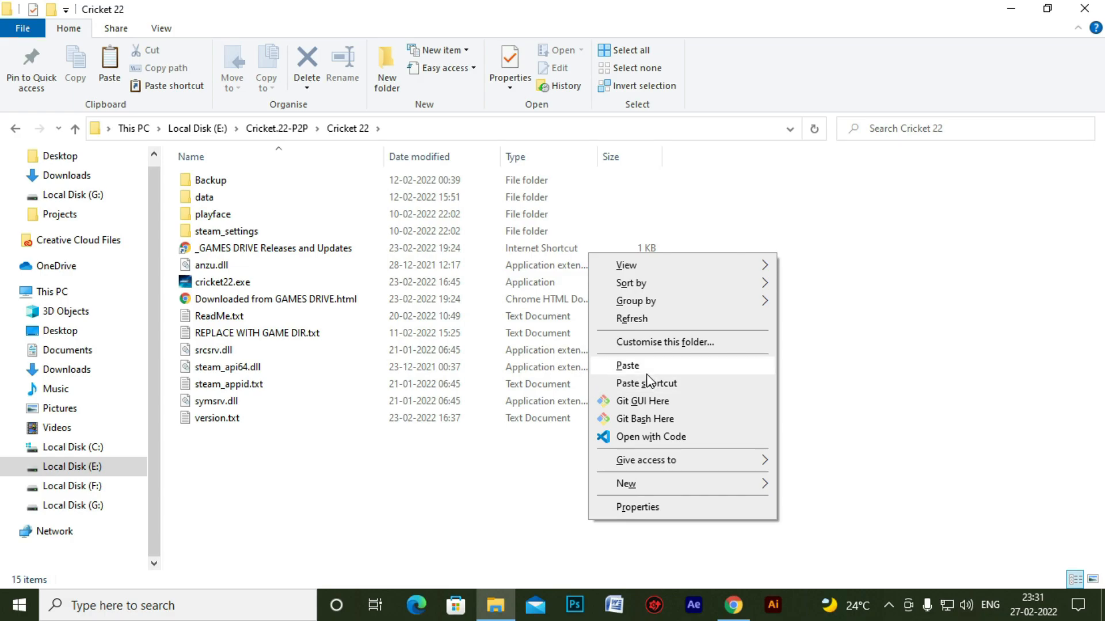
pyautogui.click(627, 366)
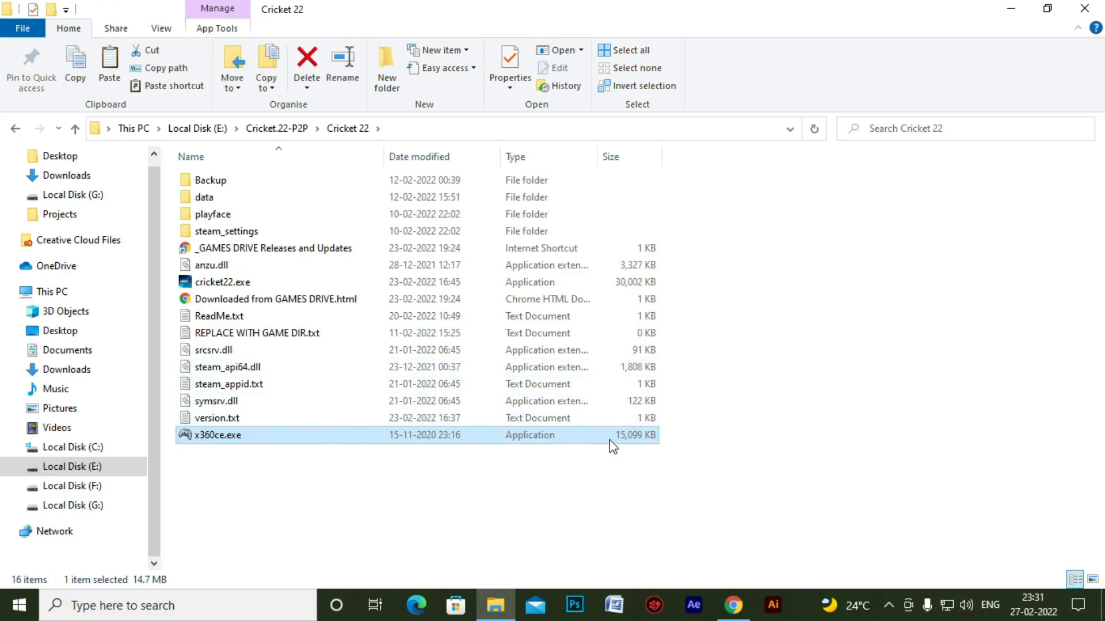
pyautogui.moveTo(597, 459)
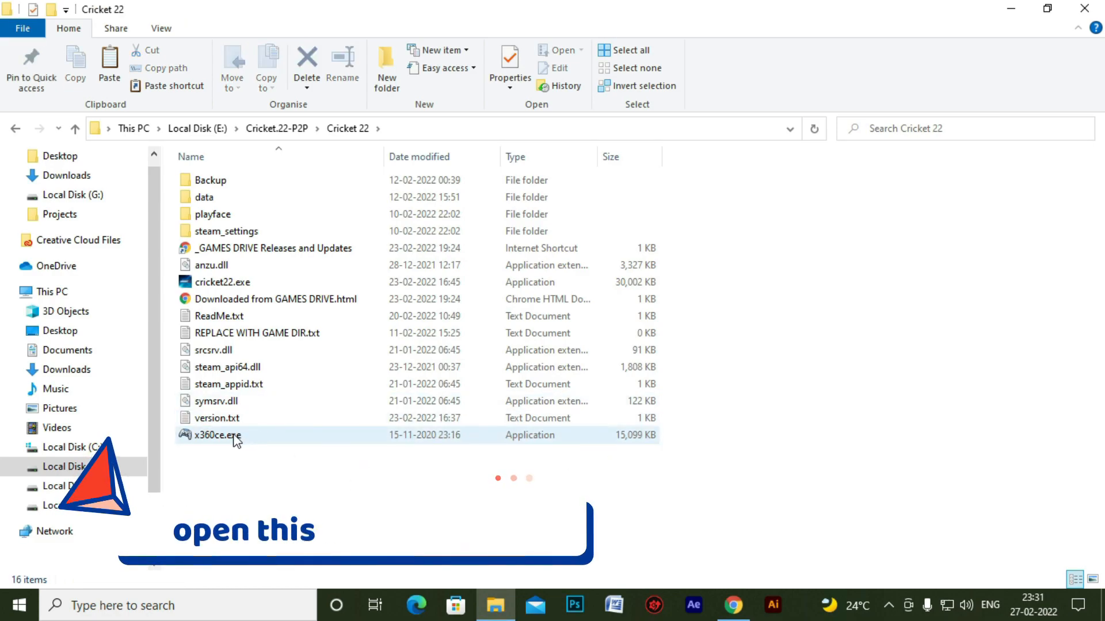
# Step: Launch the copied x360ce.exe from the Cricket 22 folder
pyautogui.click(217, 435)
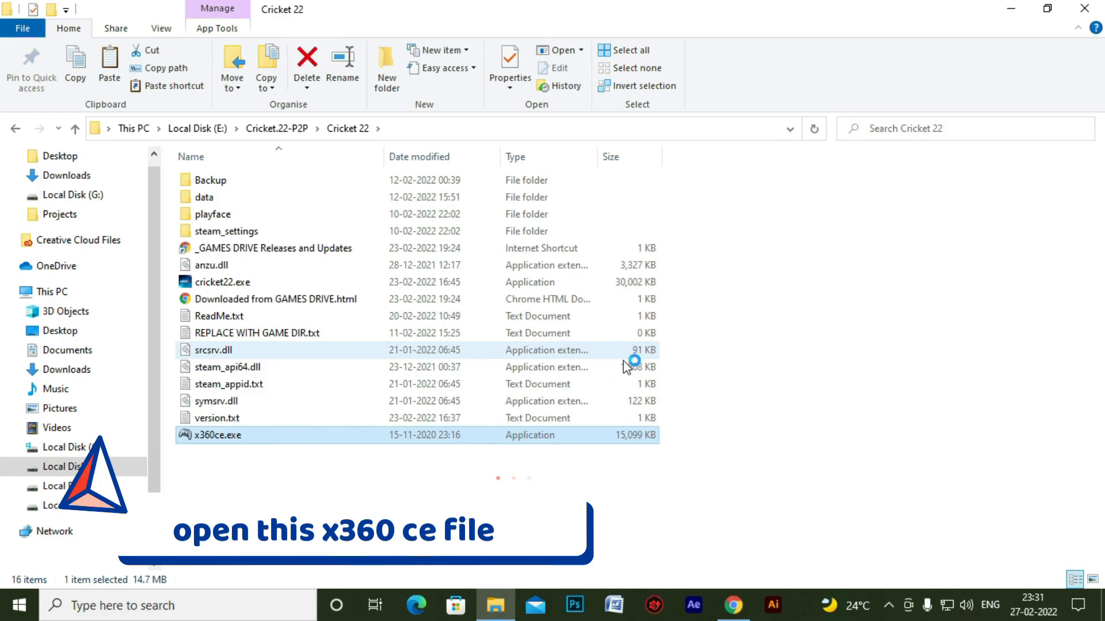
pyautogui.doubleClick(217, 435)
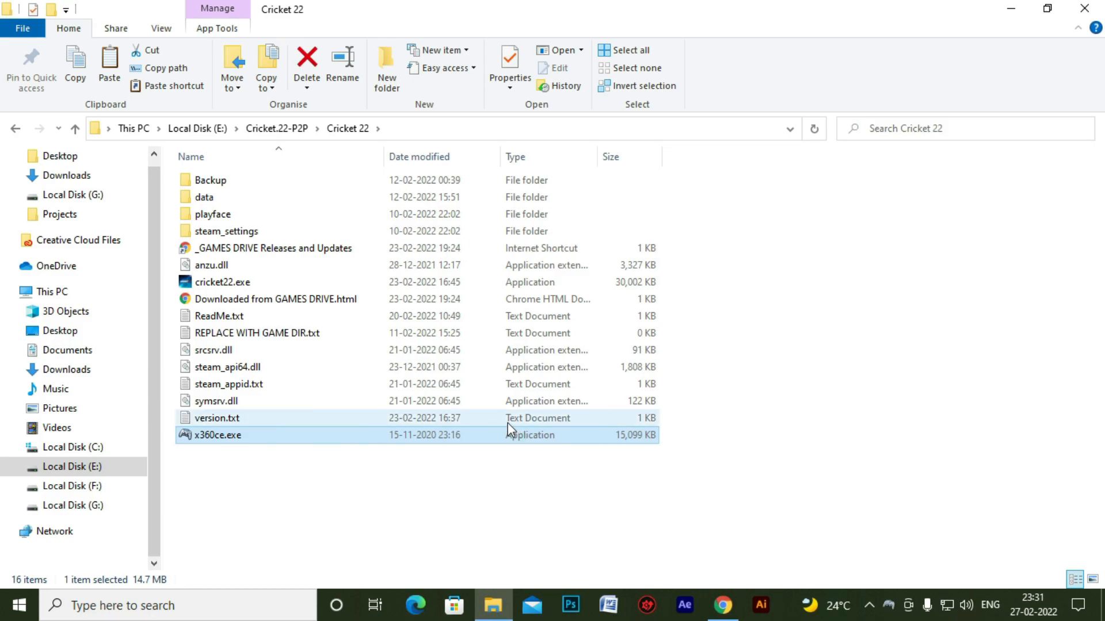
# Step: Run x360ce.exe and map the XBOX 360 For Windows controller to Controller 1, enabled
pyautogui.doubleClick(218, 435)
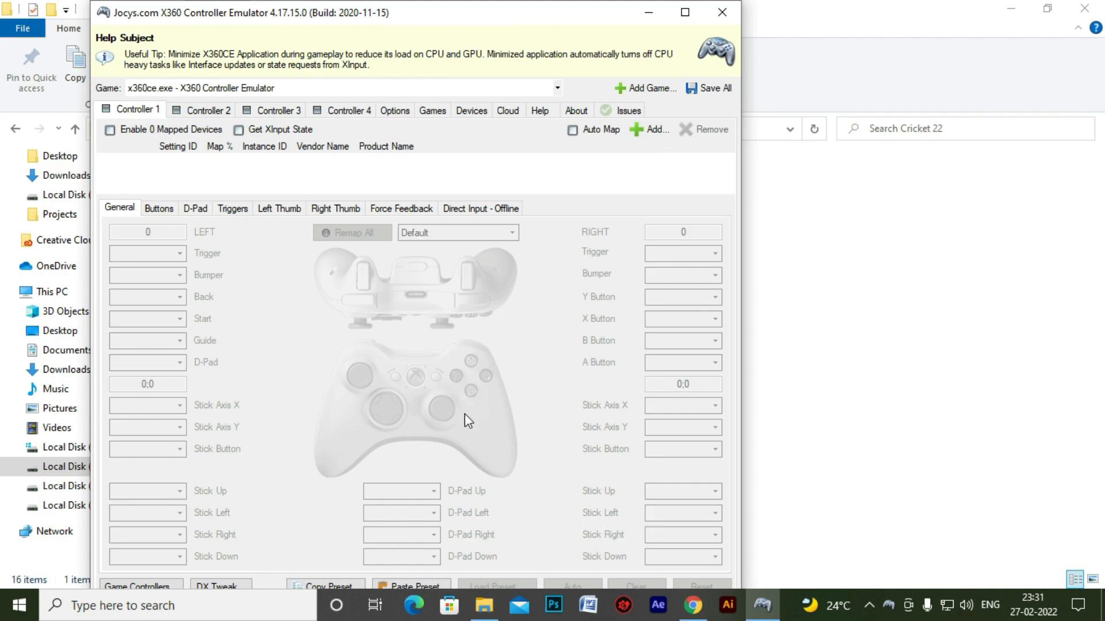
pyautogui.moveTo(463, 417)
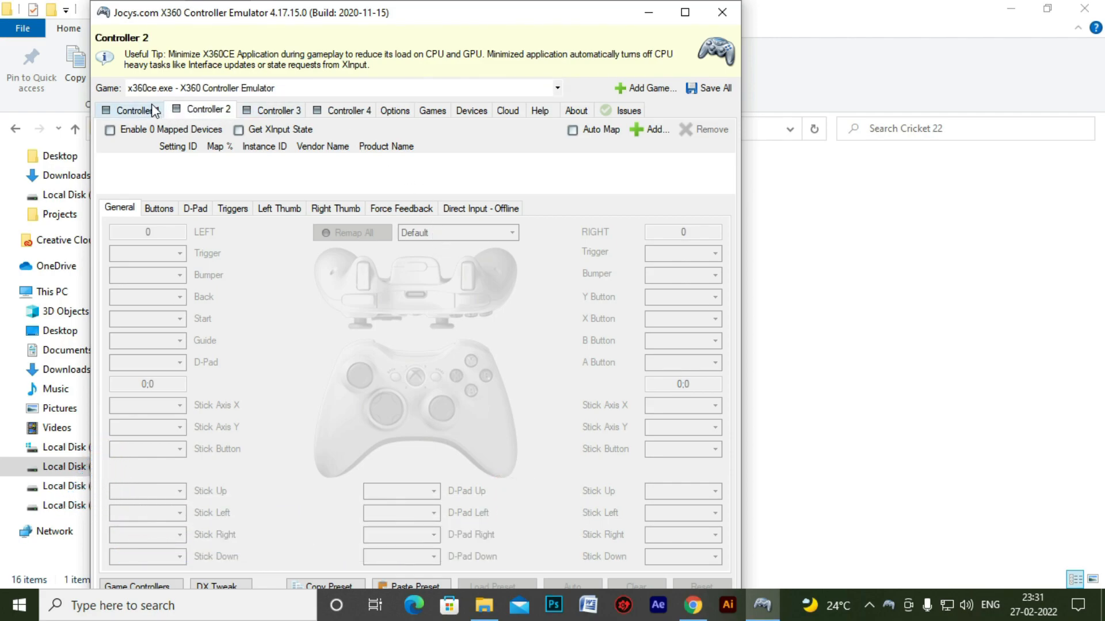
pyautogui.click(133, 111)
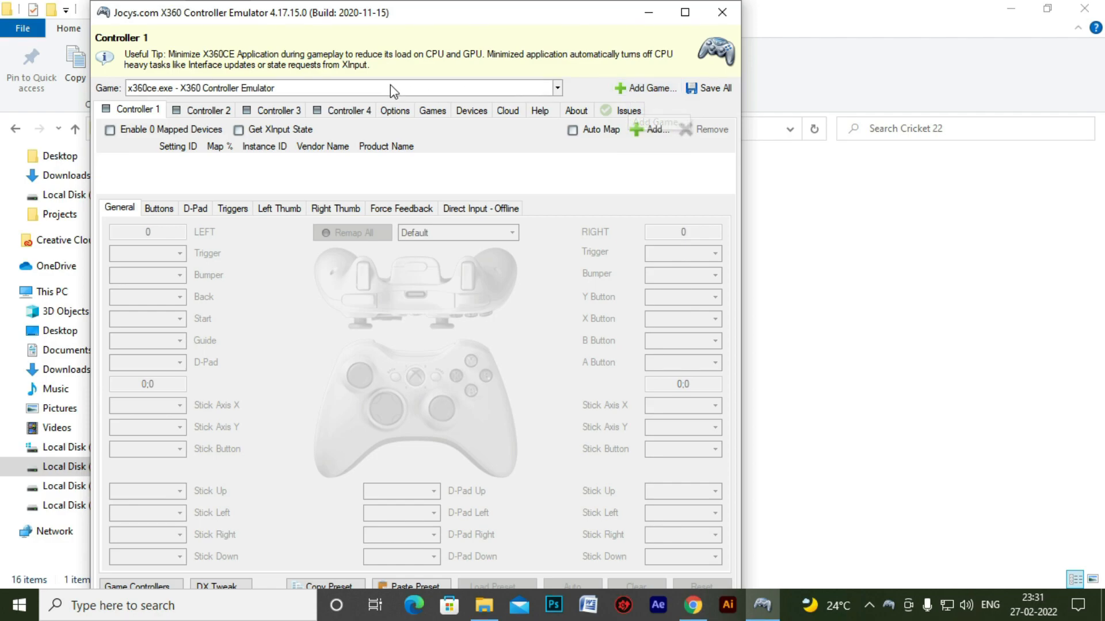
pyautogui.click(557, 87)
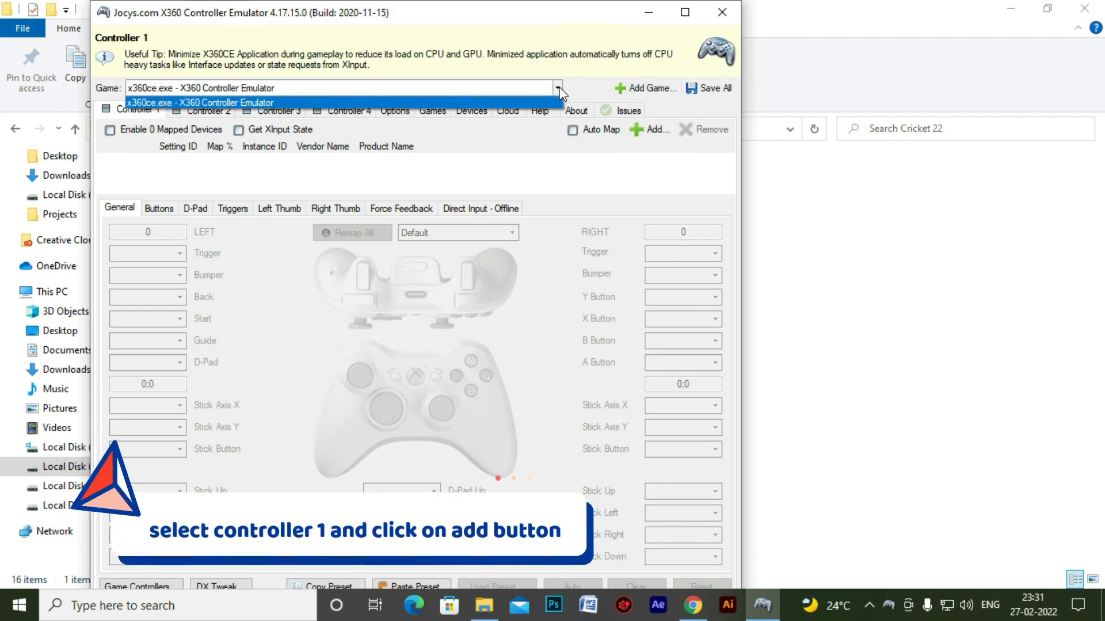
pyautogui.click(651, 129)
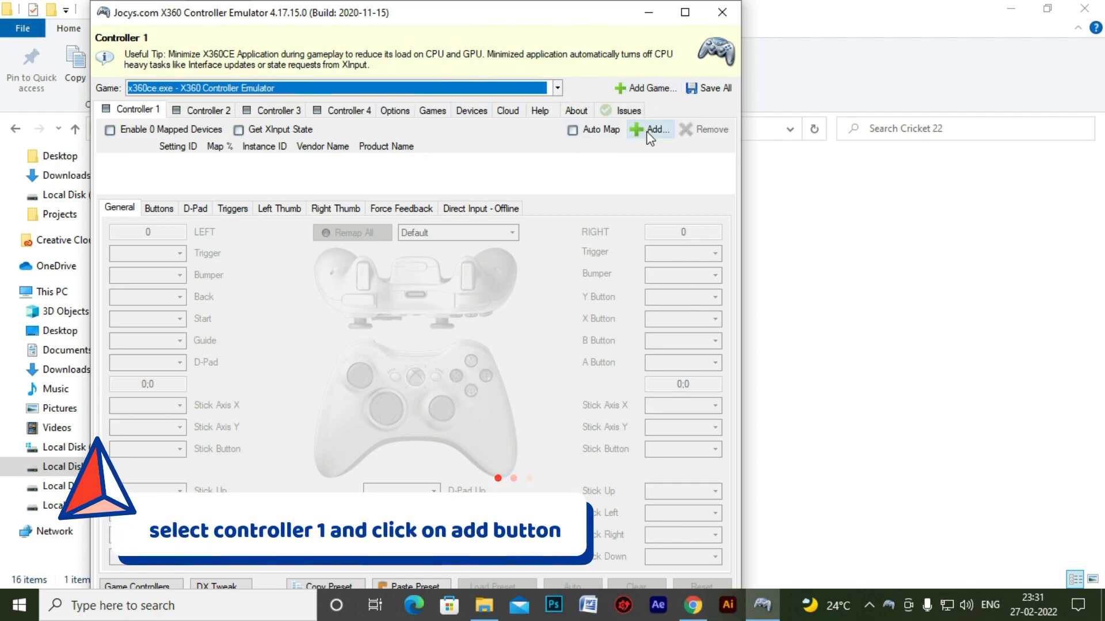
pyautogui.click(654, 129)
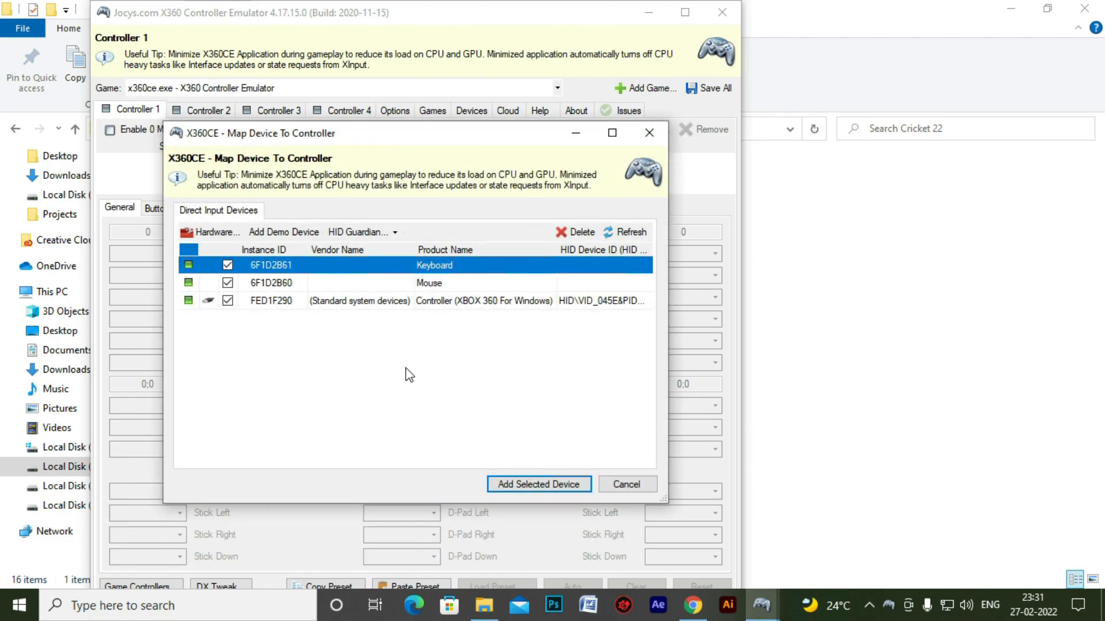
pyautogui.moveTo(378, 302)
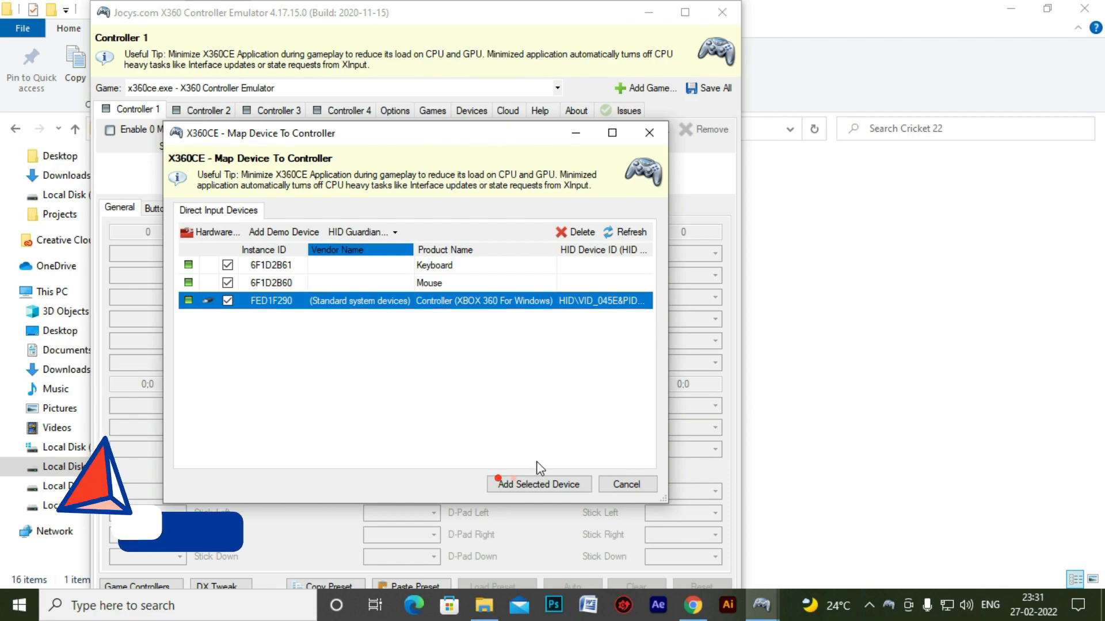
pyautogui.click(538, 483)
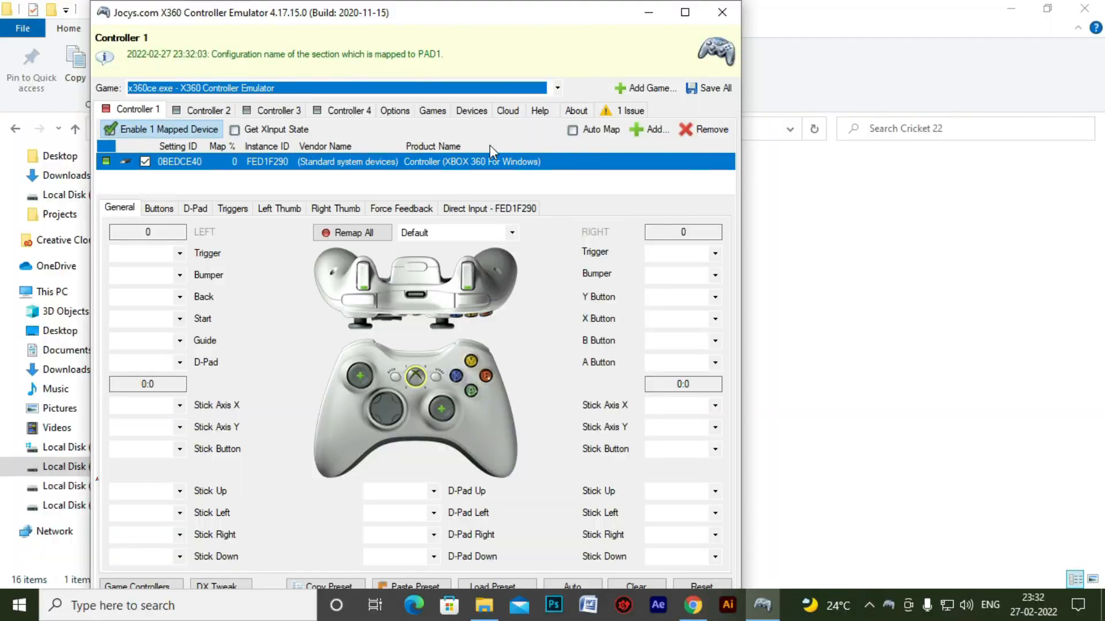
# Step: Install the missing virtual device driver from the emulator's issues list
pyautogui.click(628, 111)
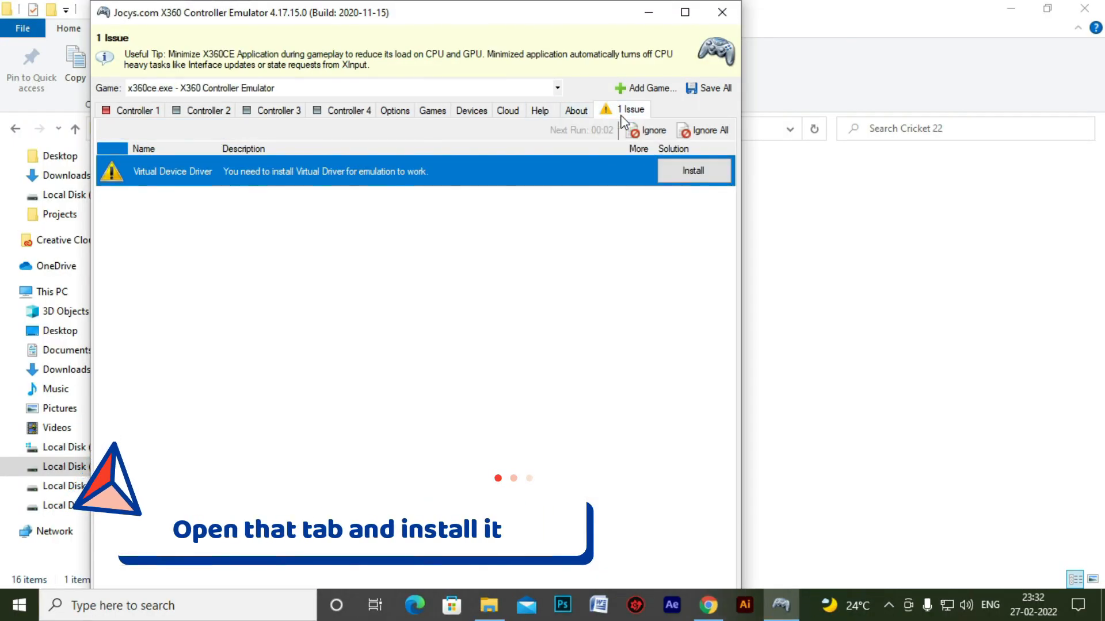
pyautogui.click(692, 170)
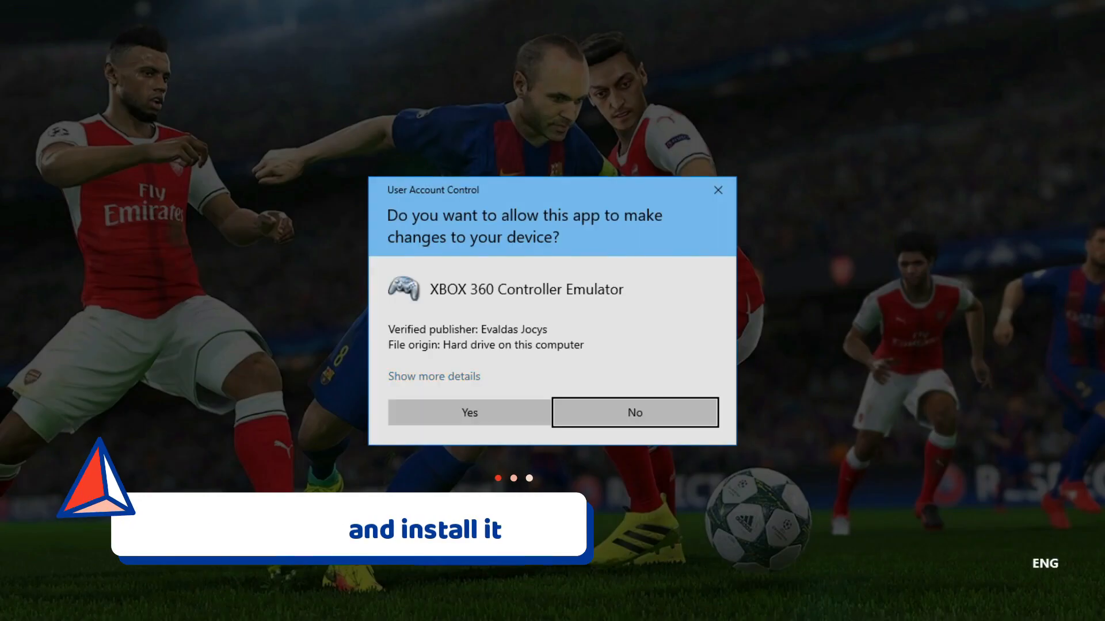
pyautogui.click(469, 412)
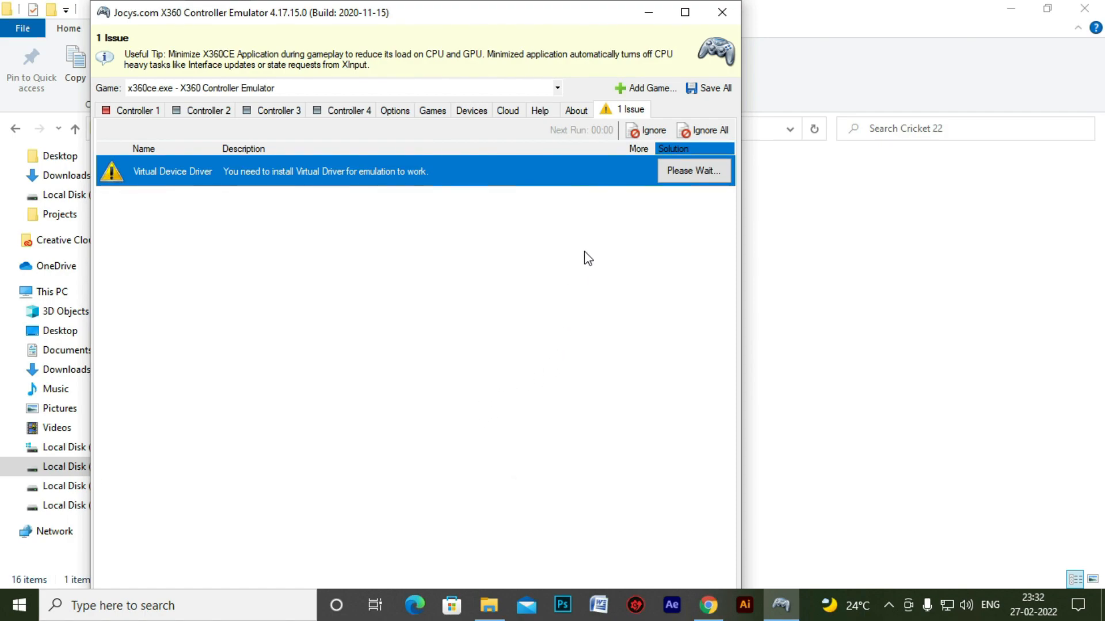
pyautogui.moveTo(477, 276)
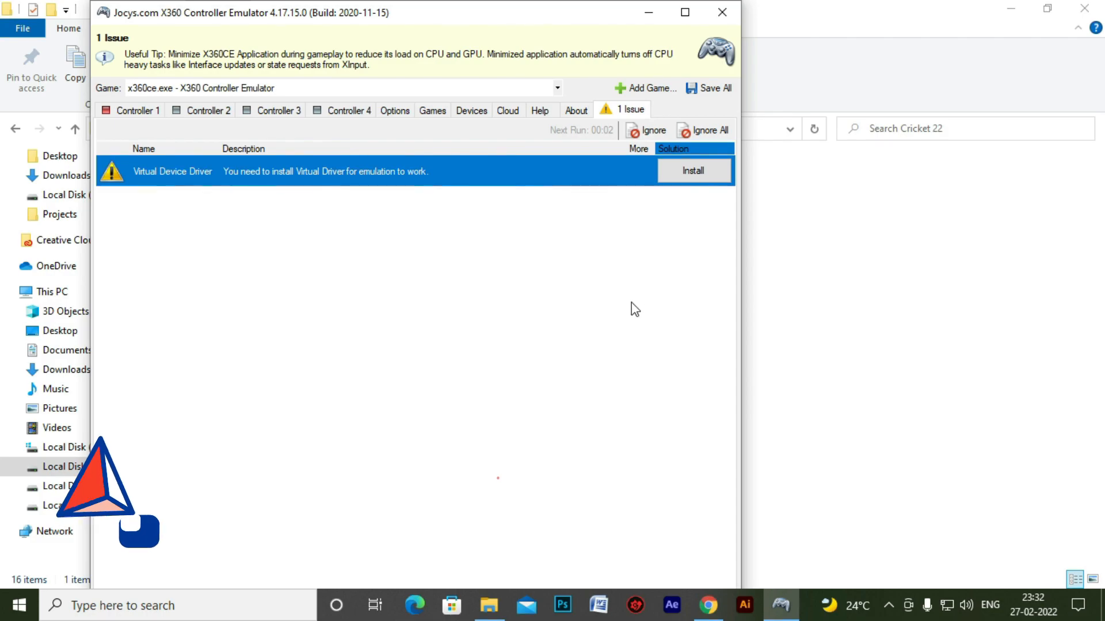
pyautogui.click(694, 171)
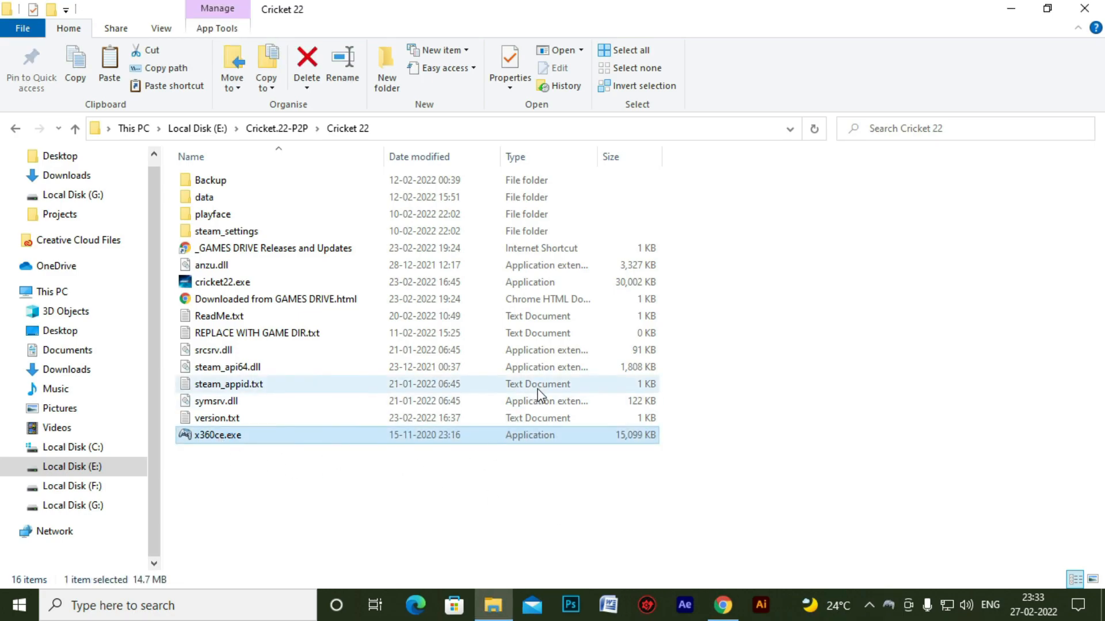
# Step: Relaunch x360ce, confirm no issues, and attach the XBOX 360 controller to Controller 2, enabled
pyautogui.doubleClick(216, 435)
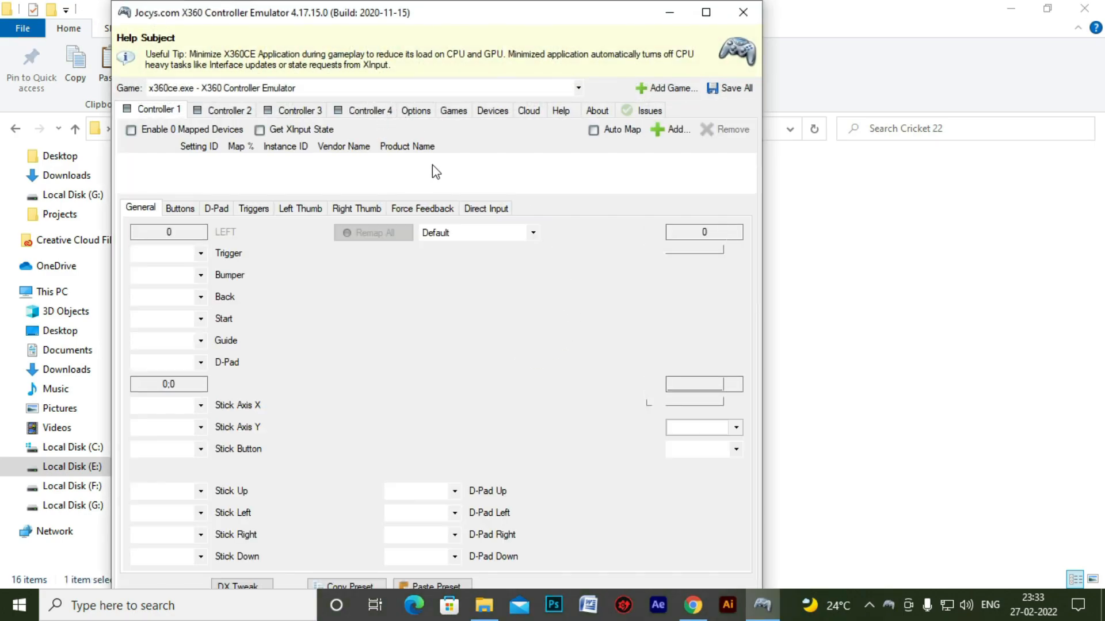
pyautogui.click(650, 111)
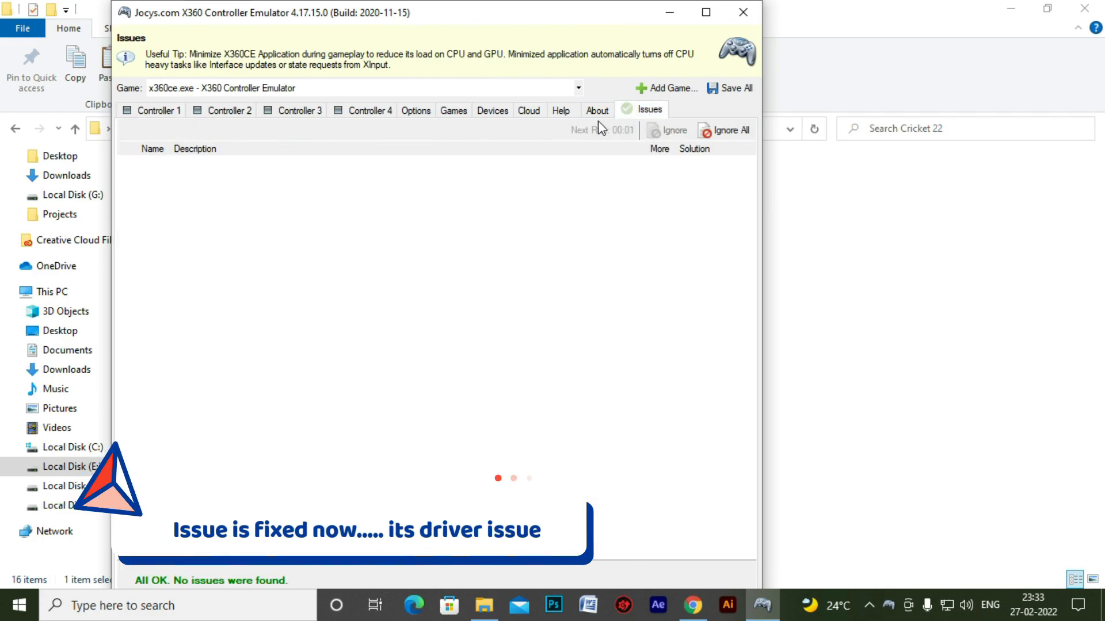
pyautogui.click(157, 111)
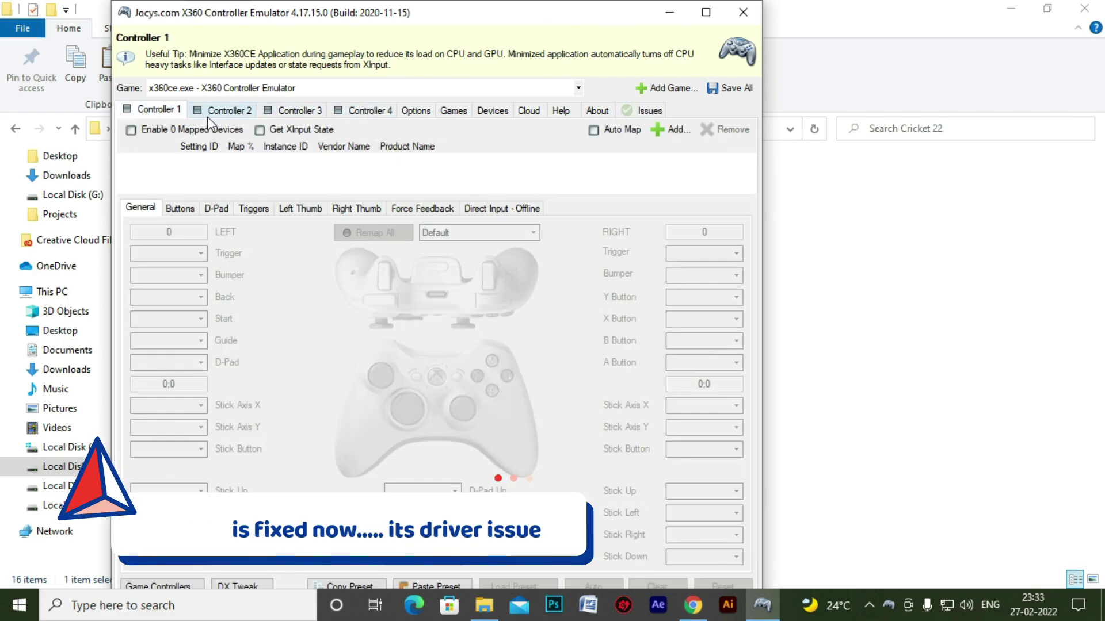
pyautogui.click(226, 110)
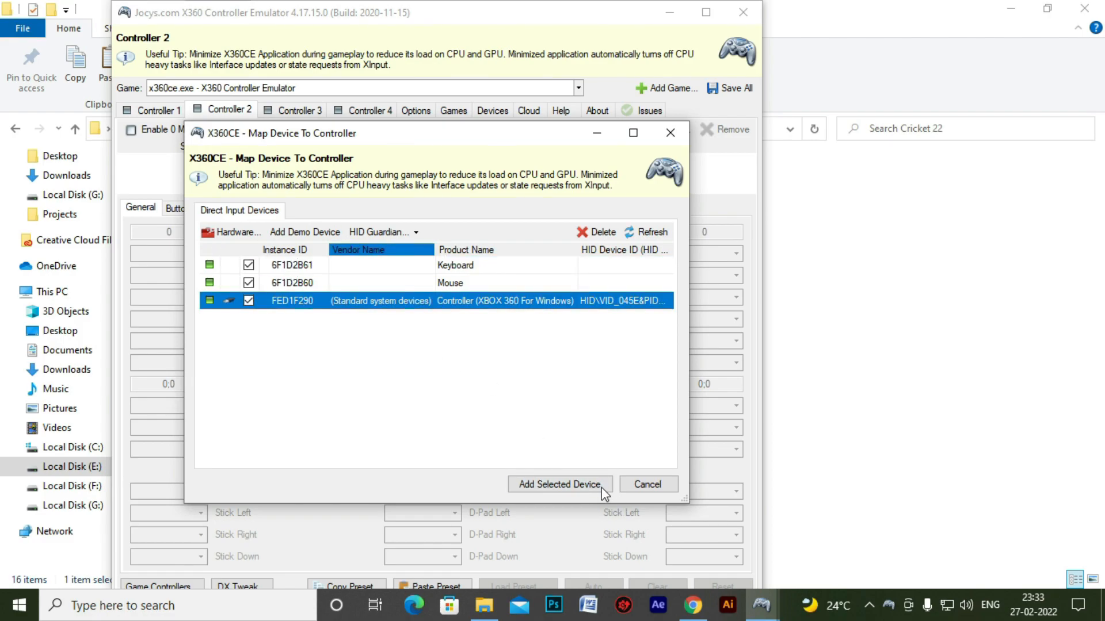
pyautogui.click(559, 484)
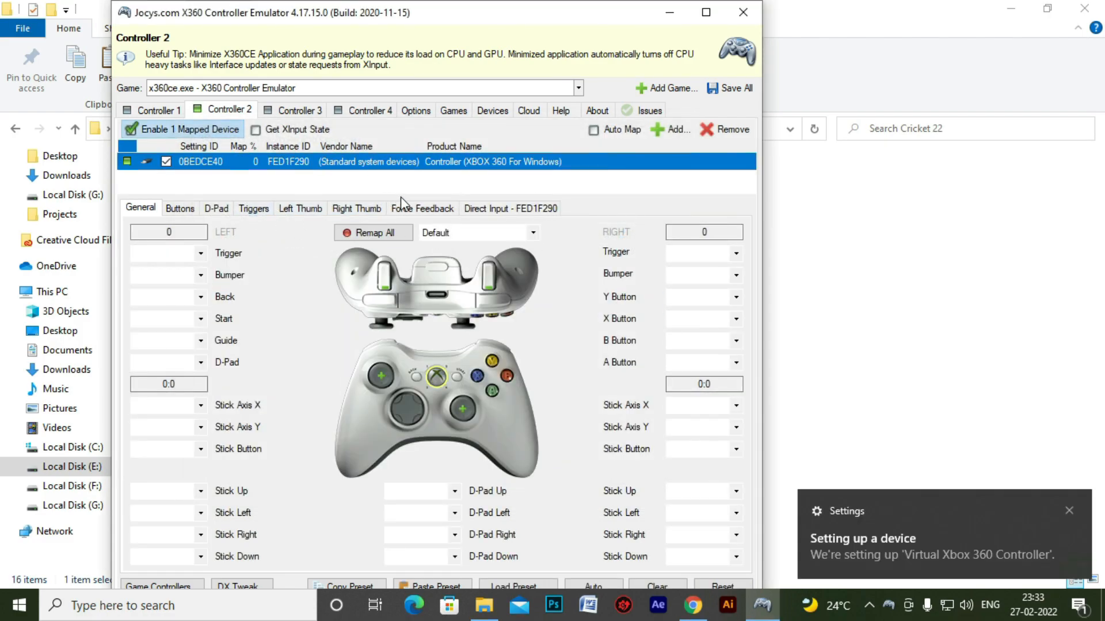
pyautogui.click(1085, 602)
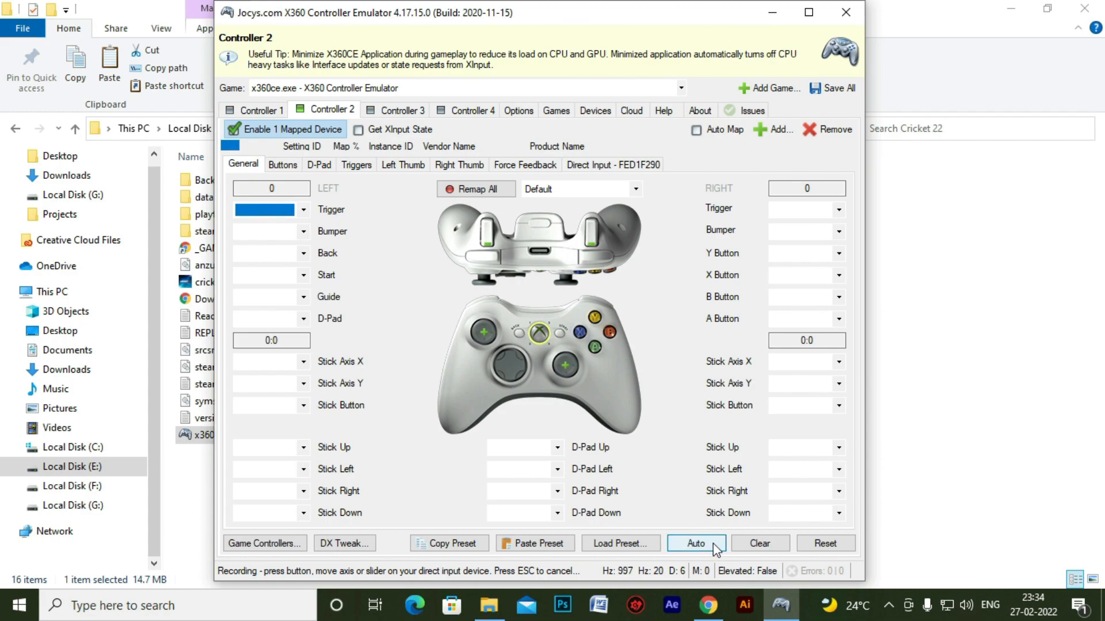
# Step: Auto-fill every Controller 2 button, trigger and stick mapping from the joystick
pyautogui.click(696, 543)
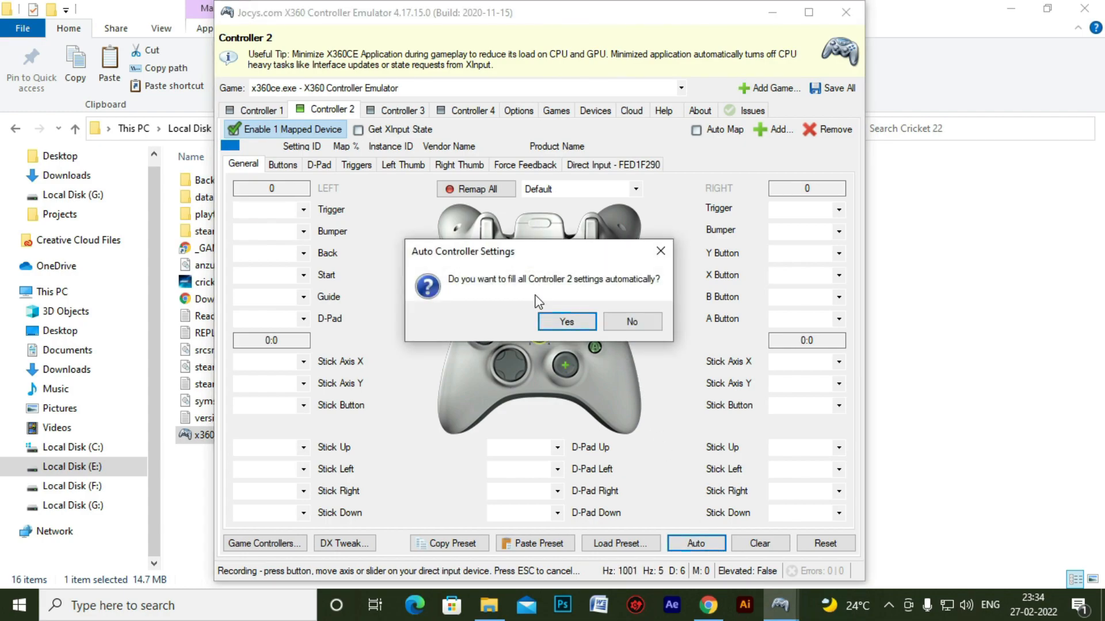
pyautogui.moveTo(578, 328)
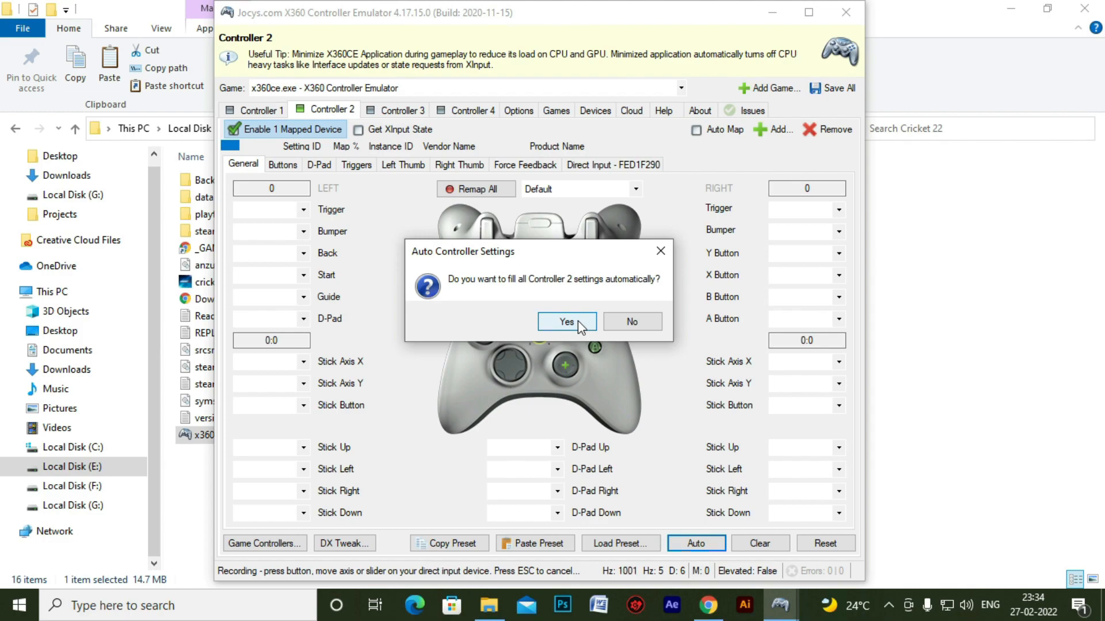
pyautogui.click(566, 323)
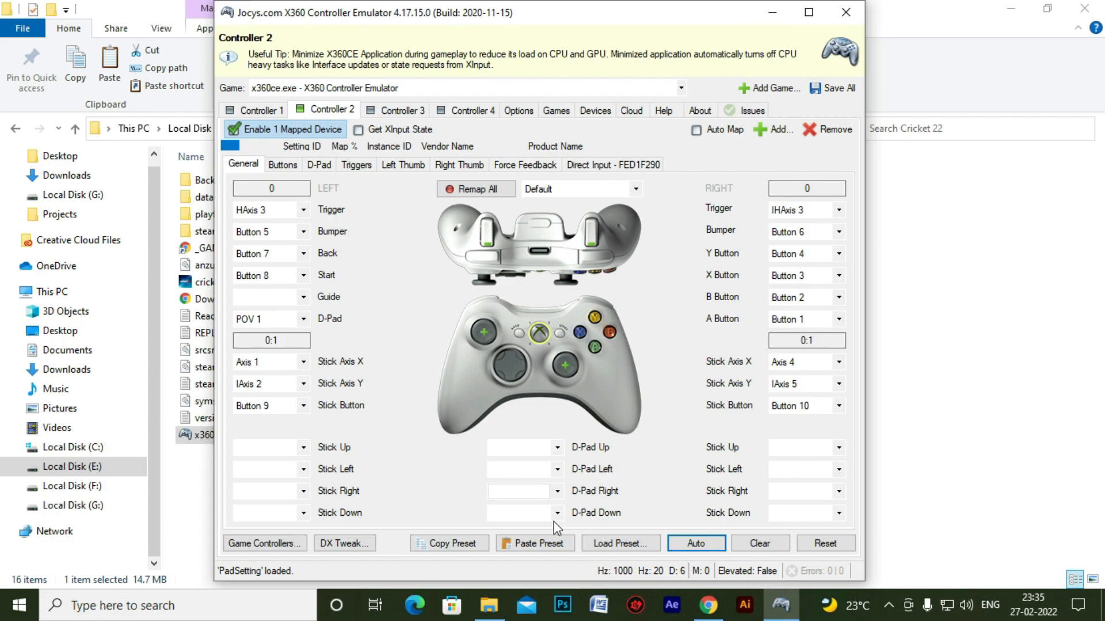
pyautogui.moveTo(368, 482)
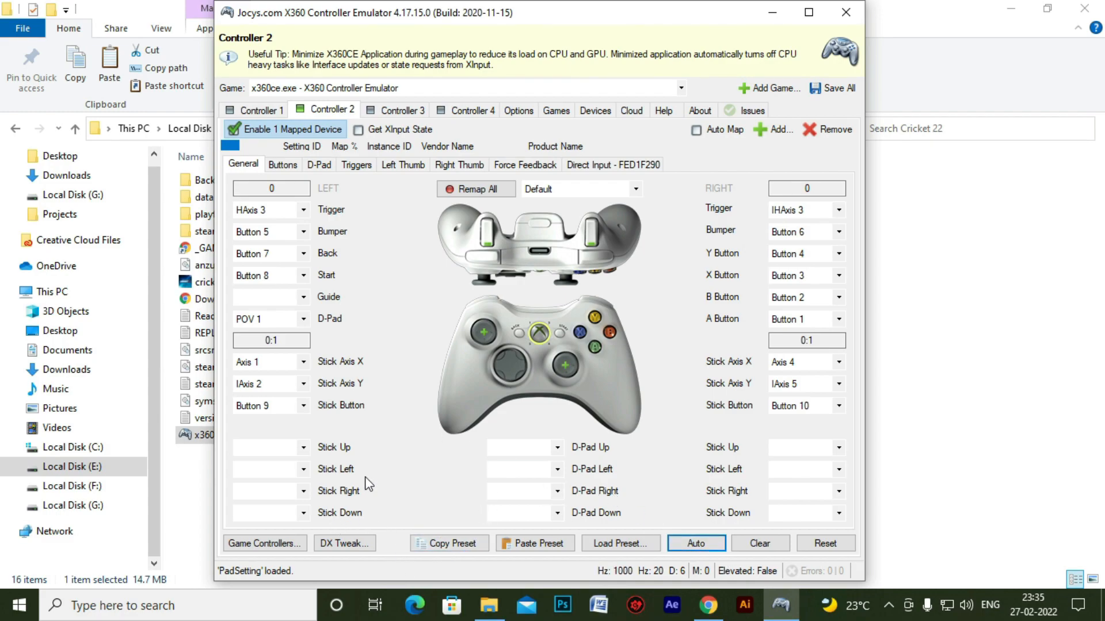
pyautogui.moveTo(831, 88)
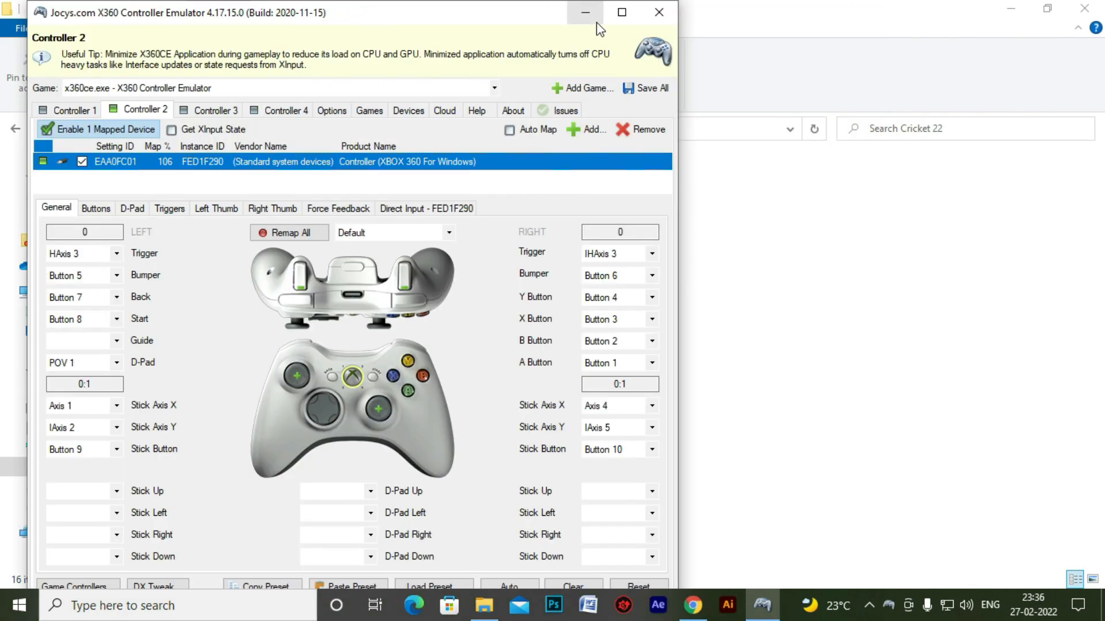
pyautogui.moveTo(585, 12)
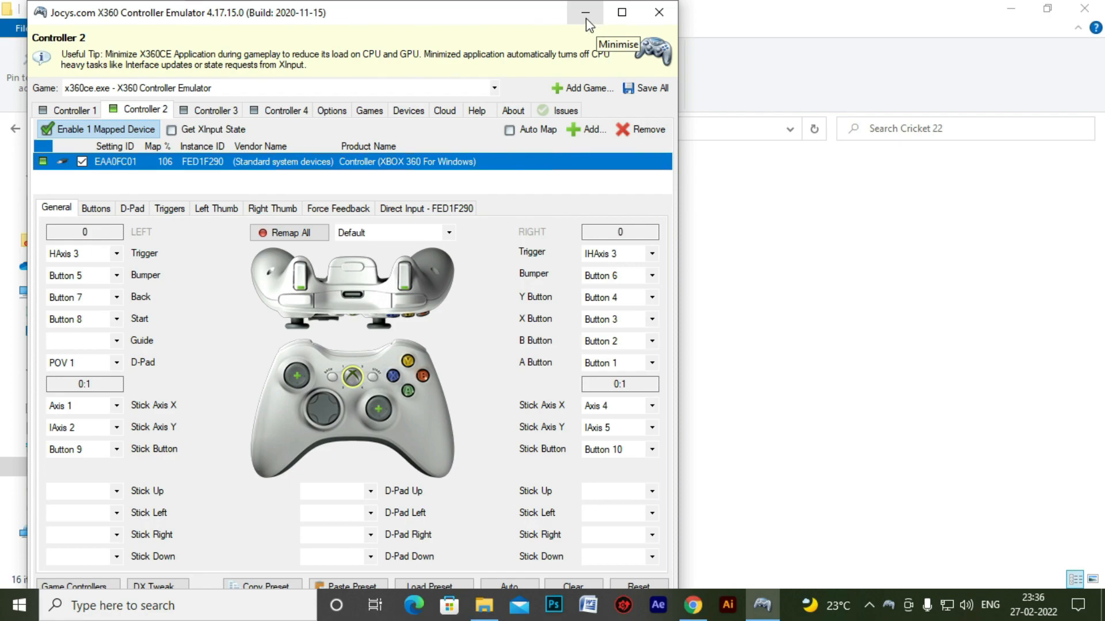
# Step: Launch cricket22.exe to the Delhi Capitals vs Kolkata Knight Riders pre-match screen, then reopen x360ce
pyautogui.click(579, 12)
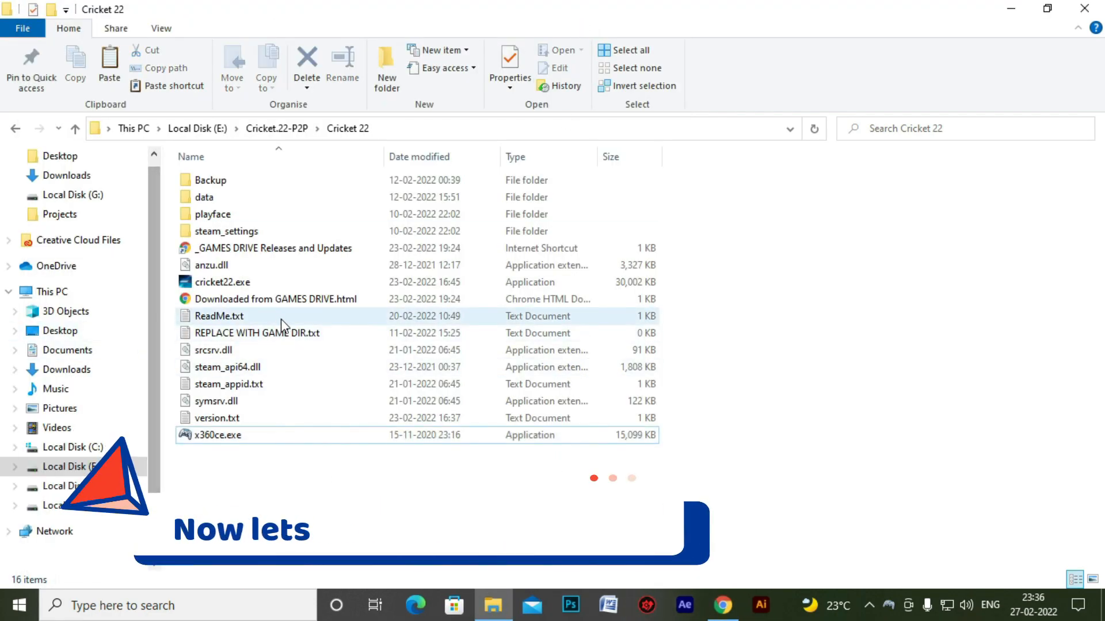
pyautogui.doubleClick(223, 282)
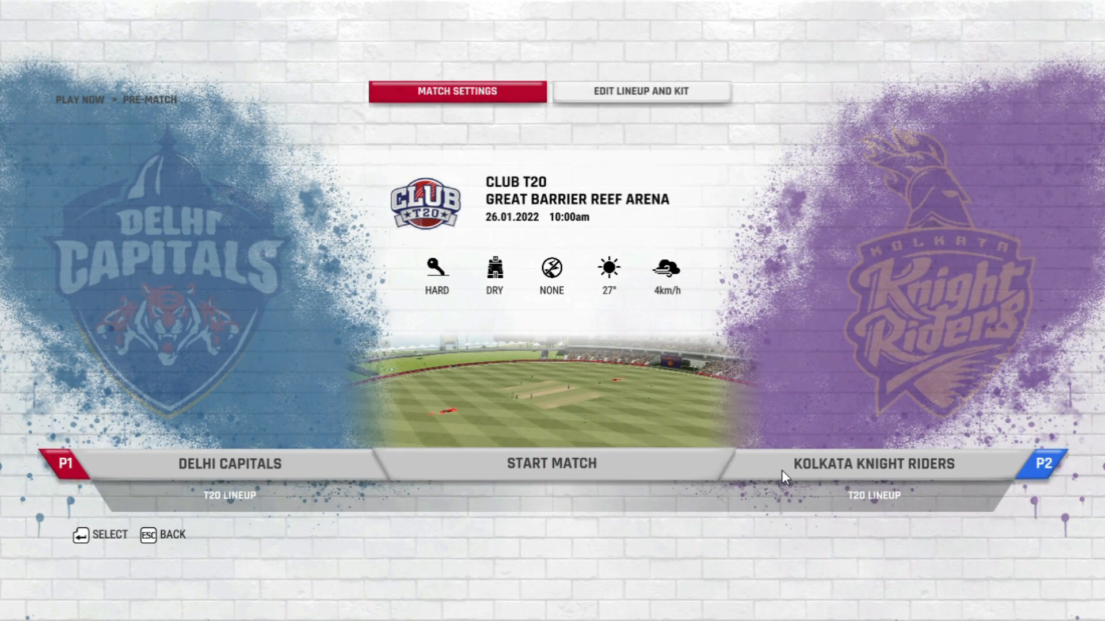
pyautogui.click(640, 91)
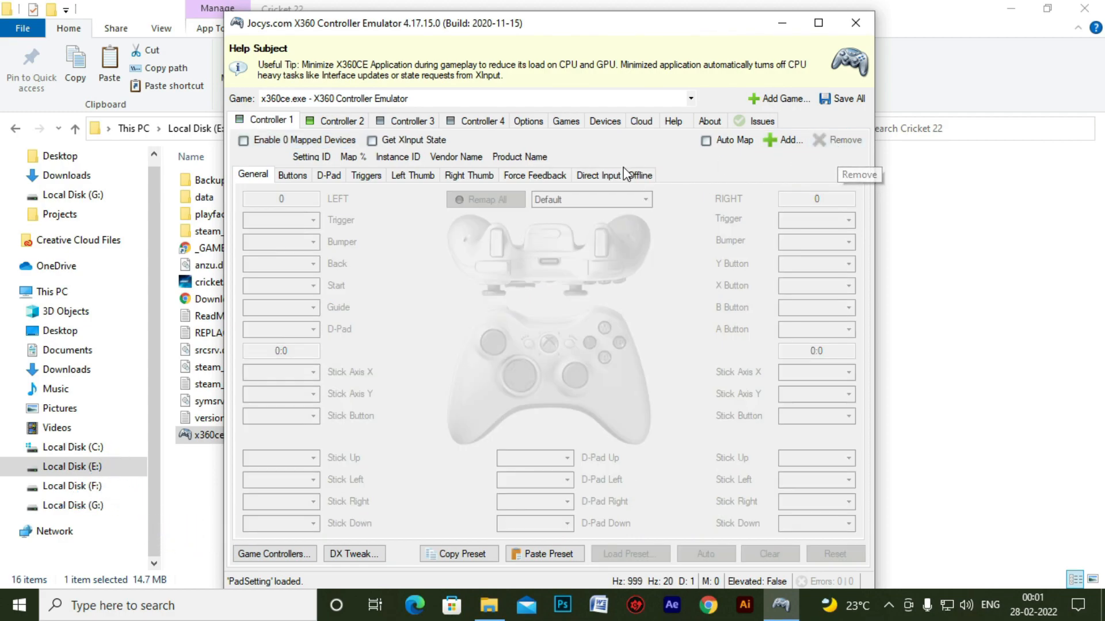
# Step: Re-enable the joystick on Controller 2 and attach the Keyboard device to Controller 1
pyautogui.click(340, 121)
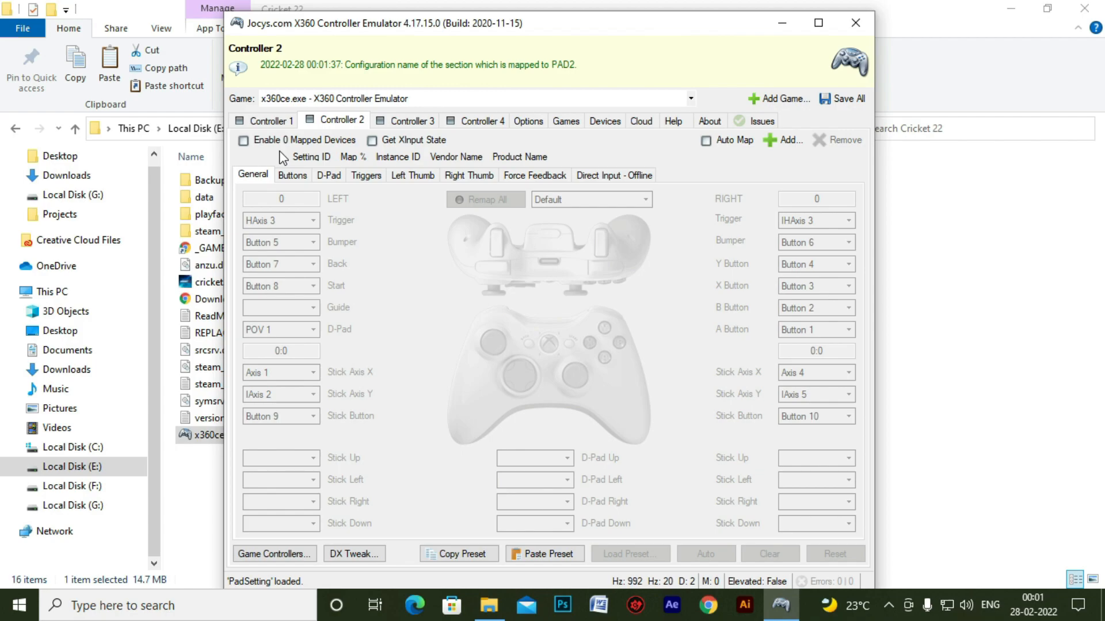
pyautogui.click(244, 140)
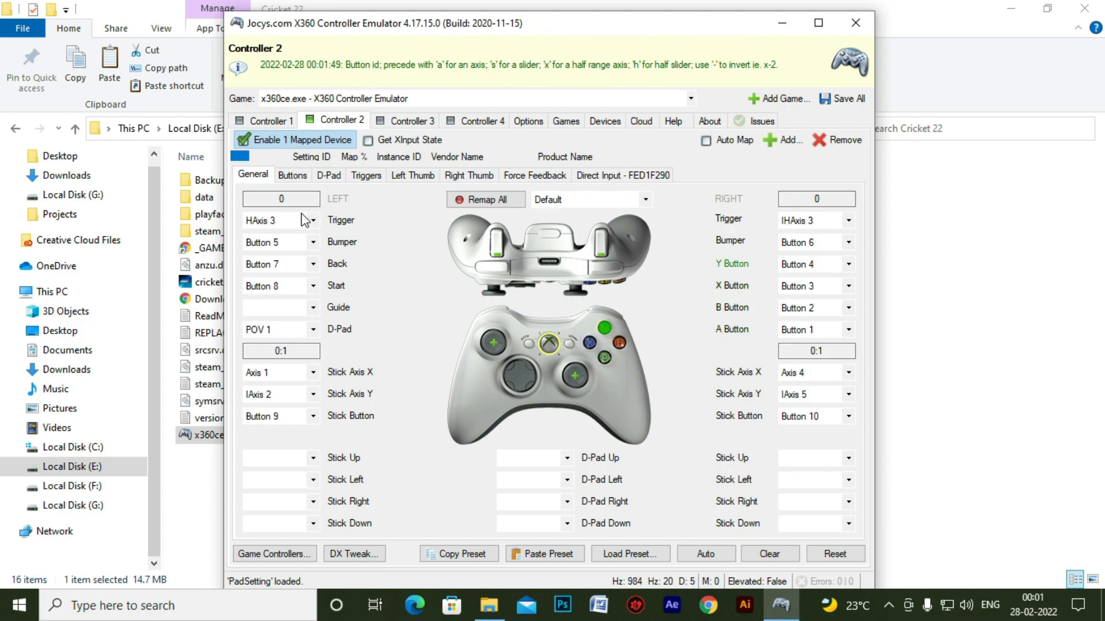
pyautogui.click(269, 121)
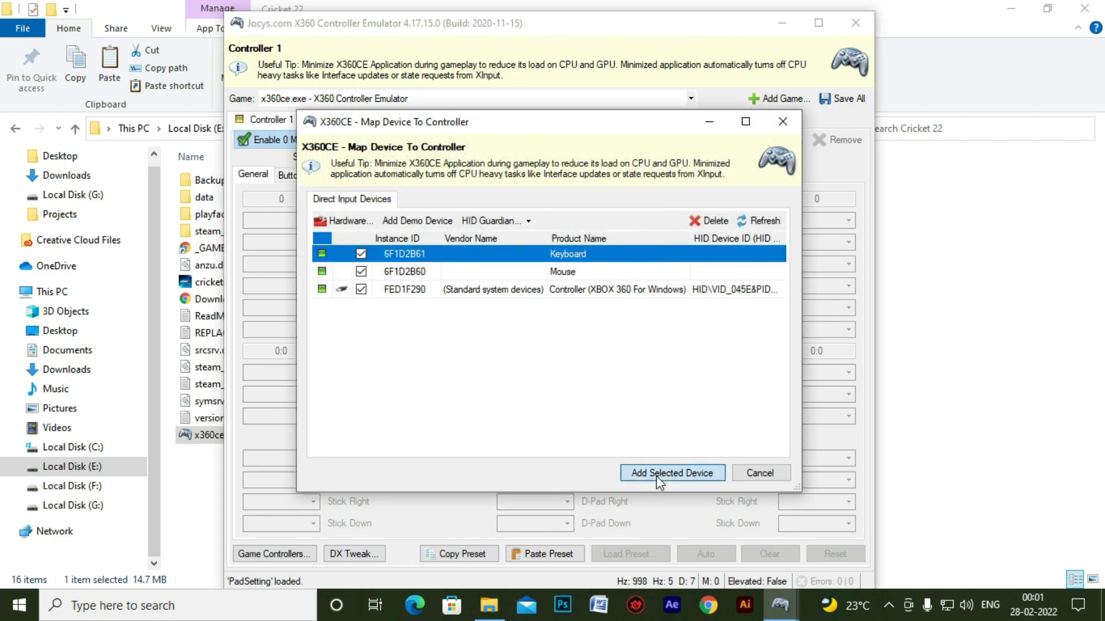
pyautogui.click(672, 473)
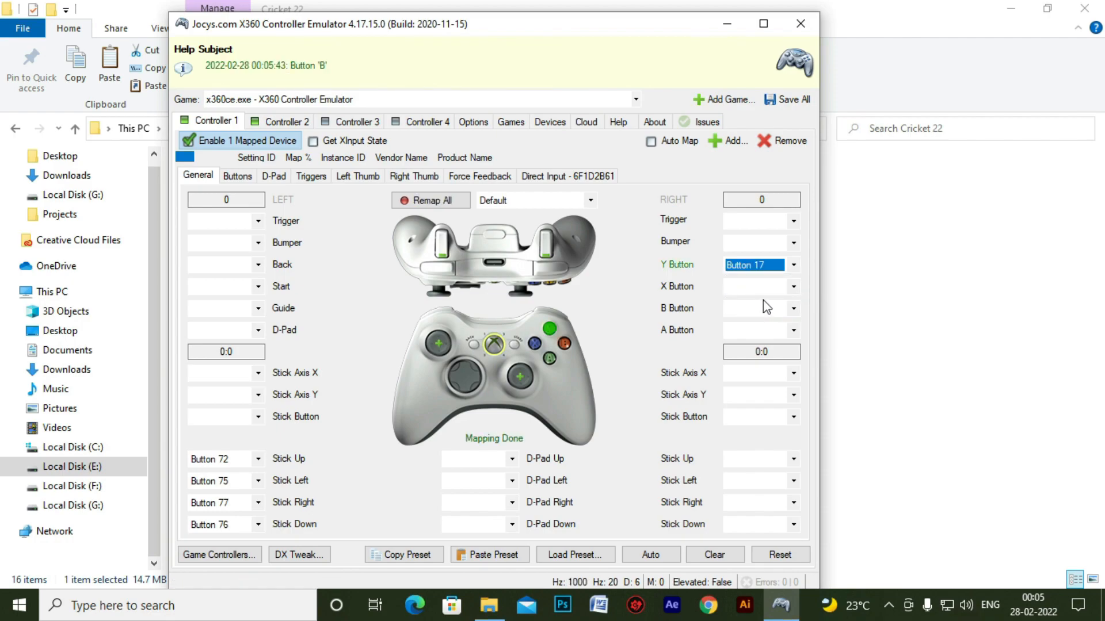
# Step: Record keyboard keys for Controller 1's X button and right trigger
pyautogui.click(791, 287)
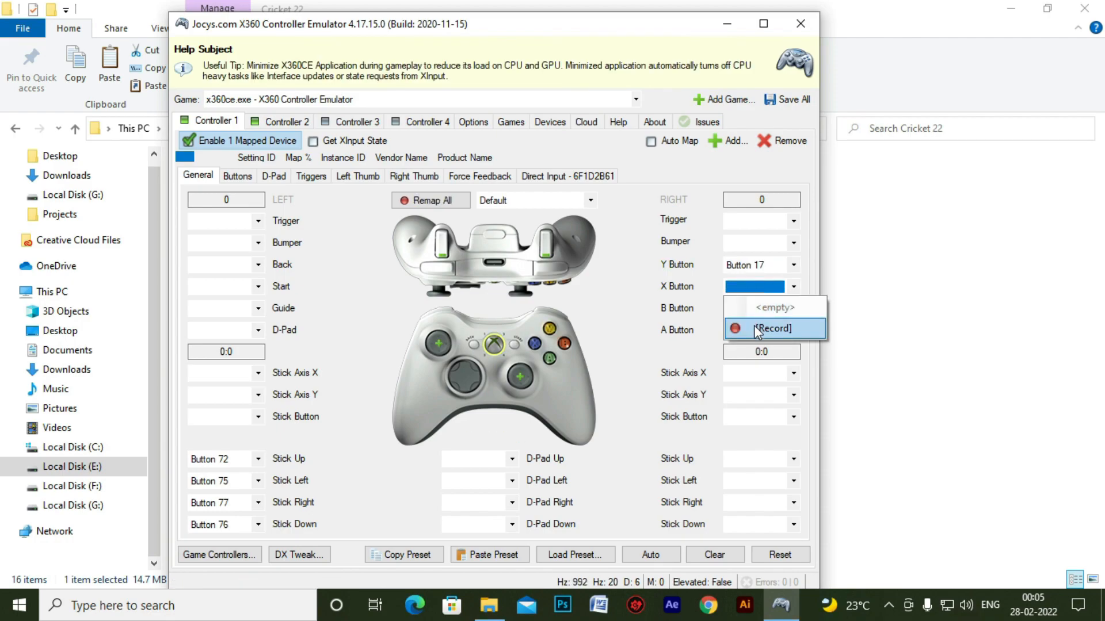
pyautogui.click(773, 329)
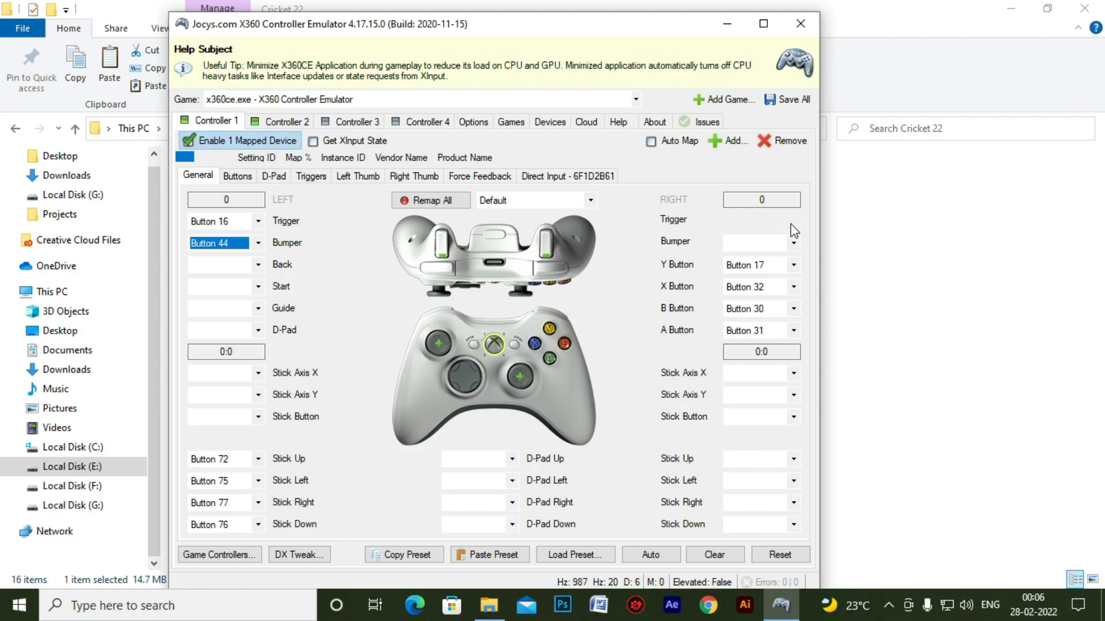
pyautogui.click(759, 221)
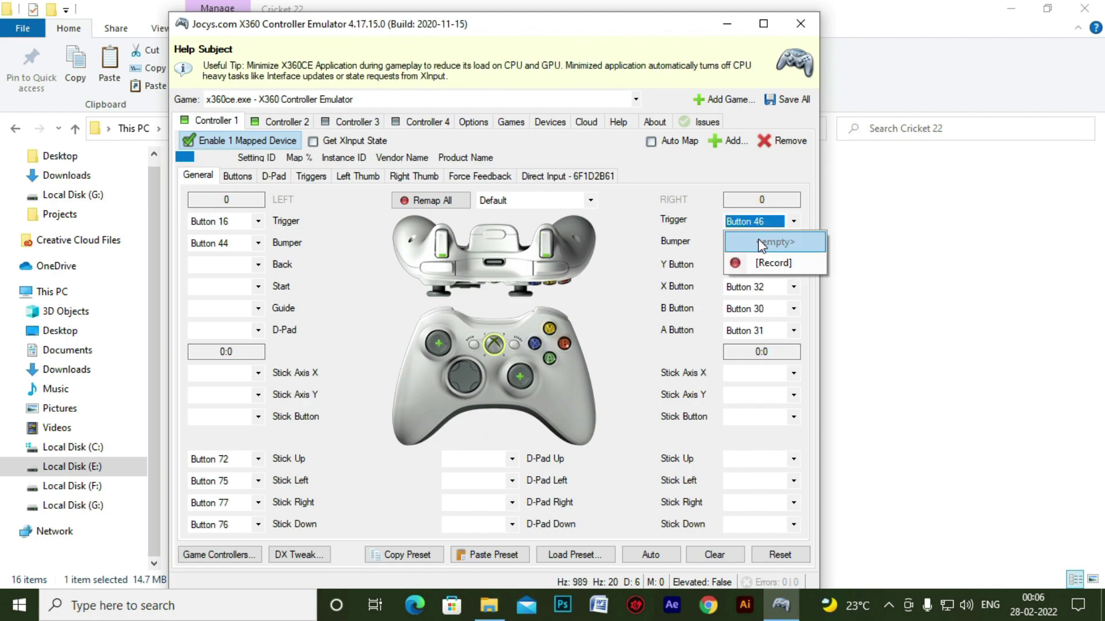
pyautogui.click(774, 241)
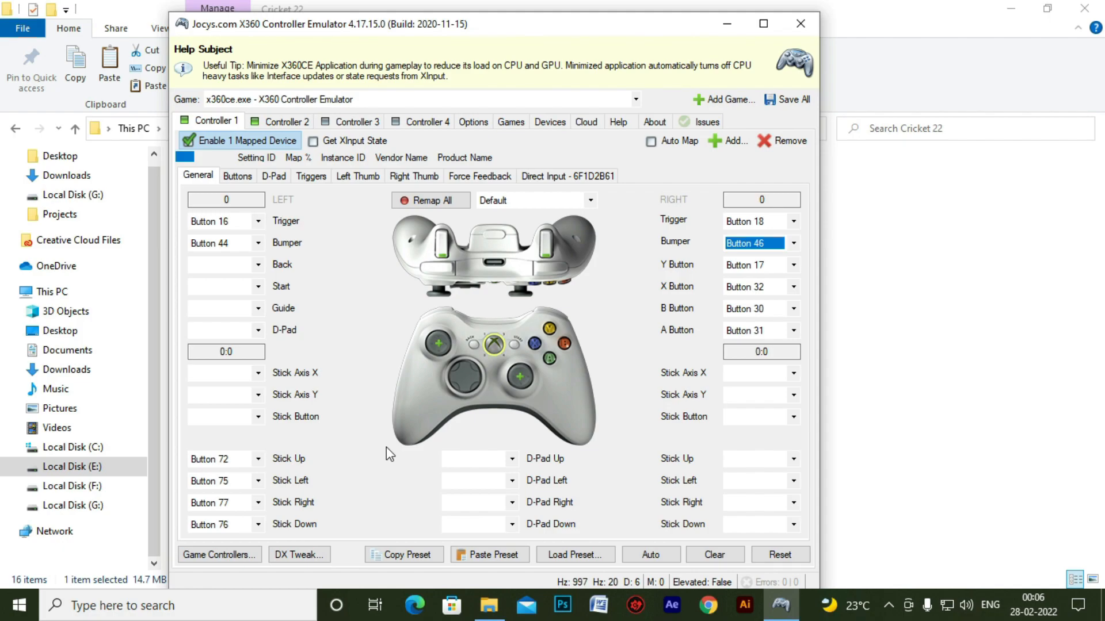
pyautogui.moveTo(677, 481)
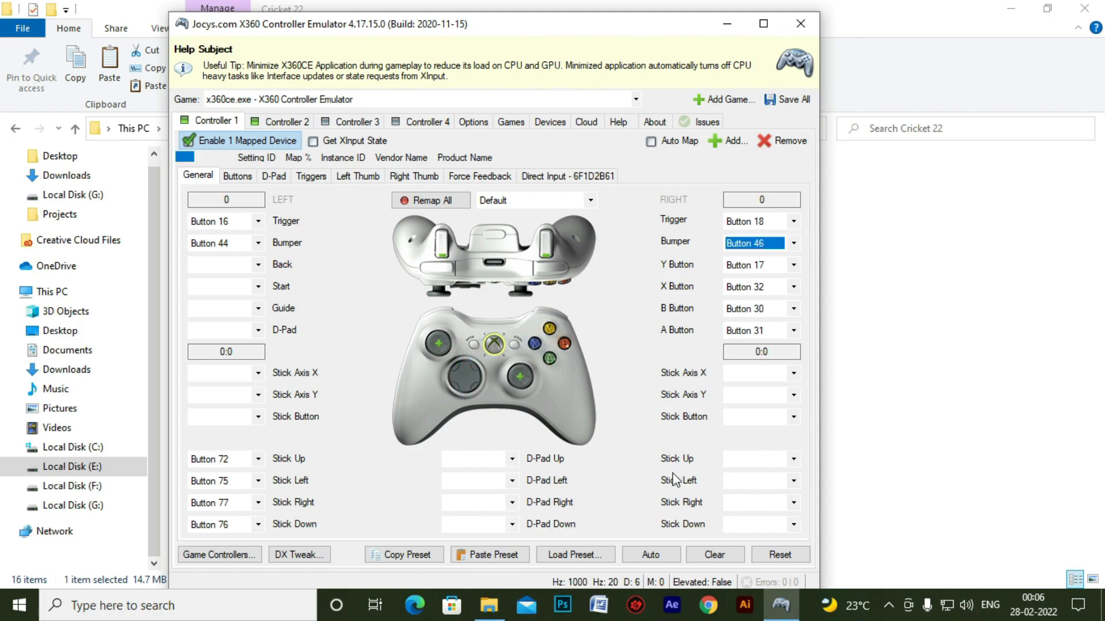
pyautogui.moveTo(538, 416)
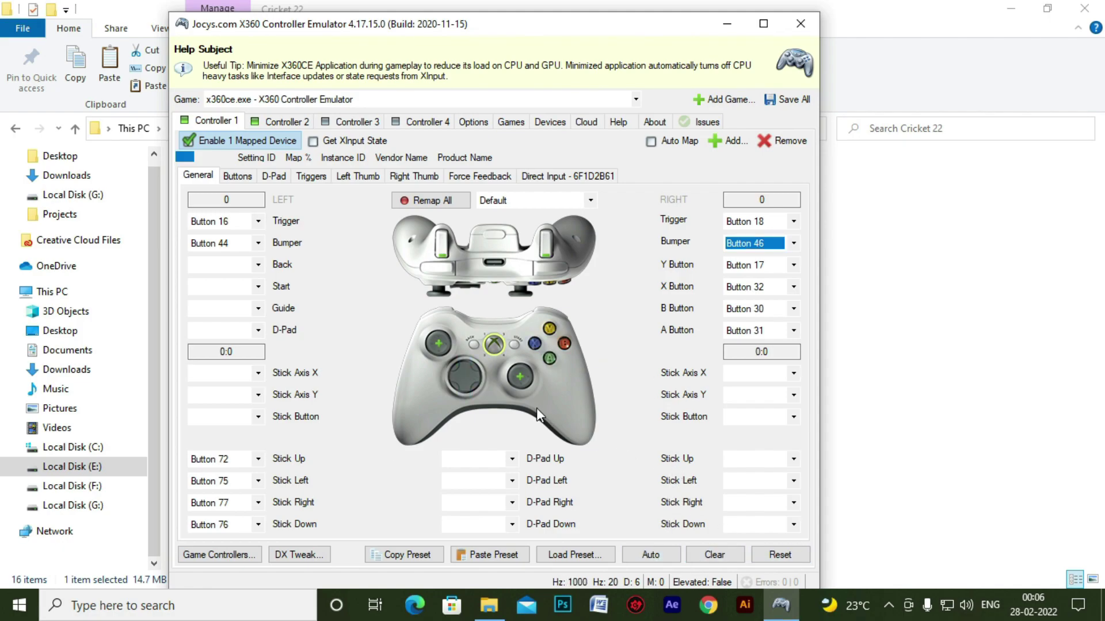
pyautogui.moveTo(520, 370)
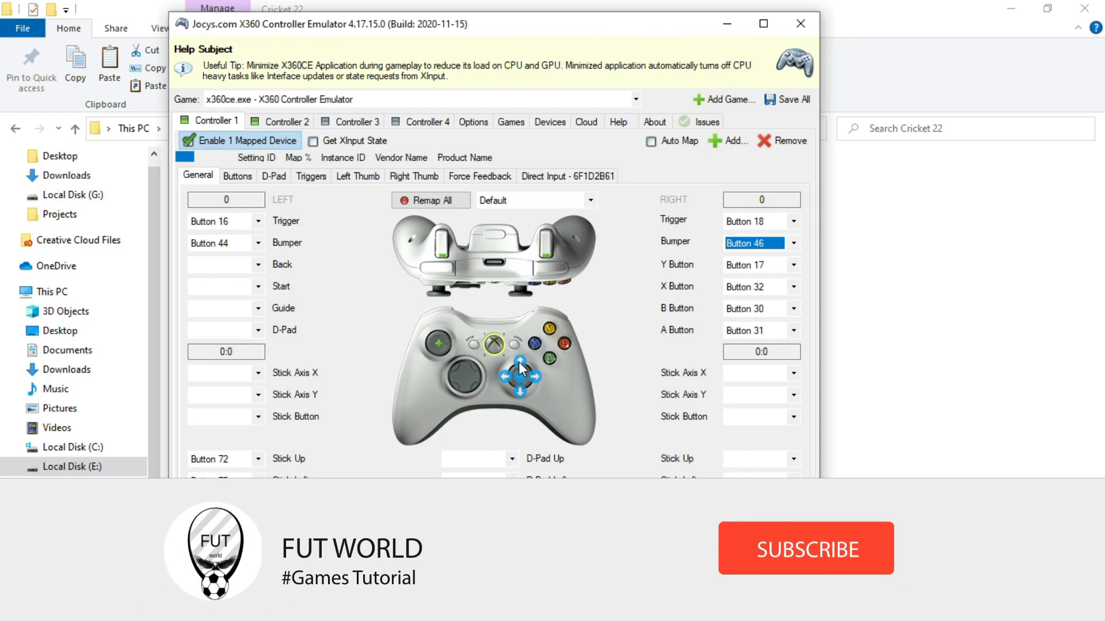
# Step: Record keyboard keys for the right stick's up, right and down directions
pyautogui.click(430, 200)
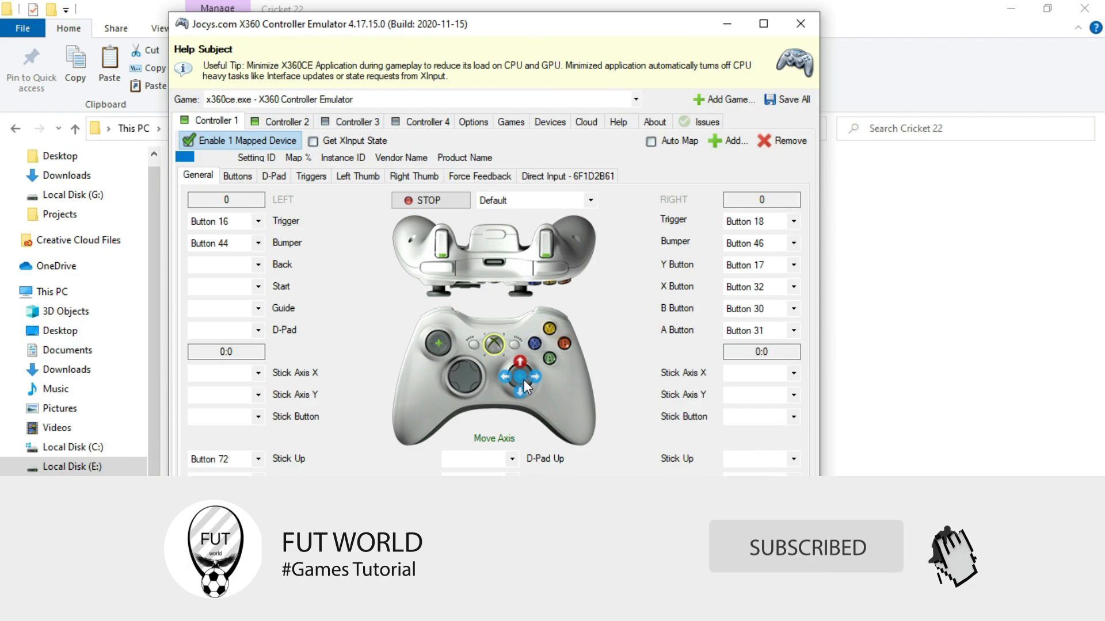
pyautogui.click(431, 201)
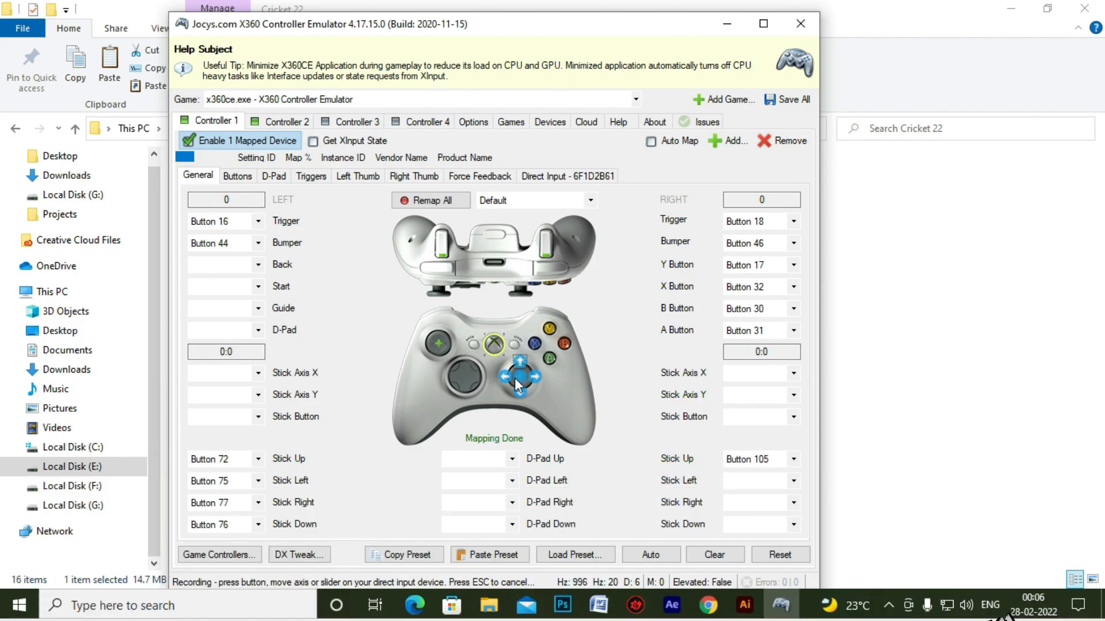
pyautogui.click(504, 377)
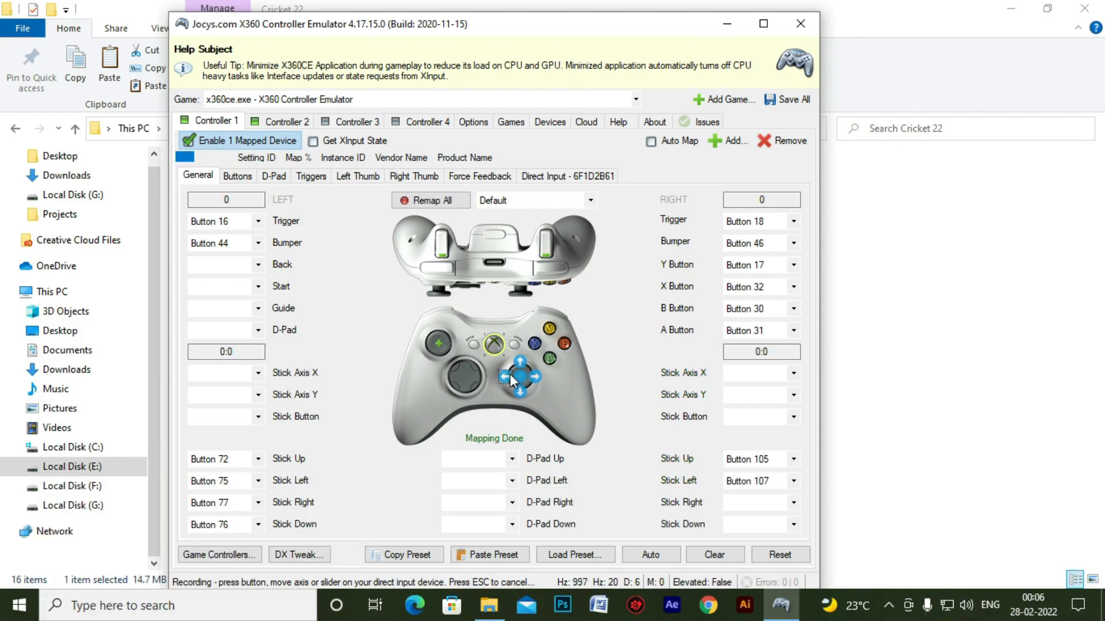
pyautogui.click(431, 200)
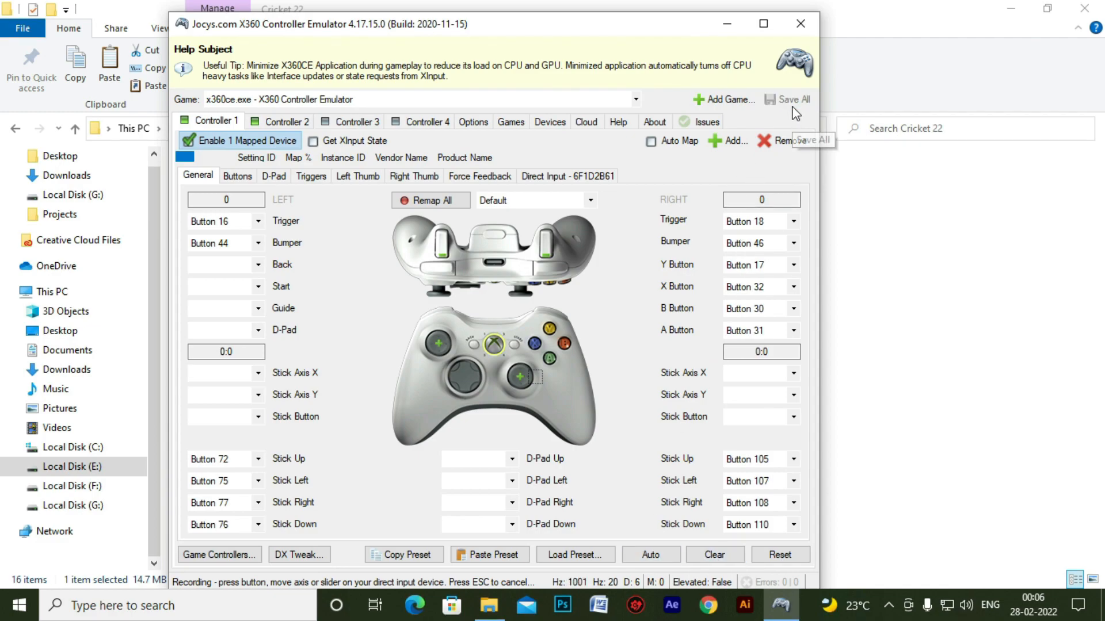
pyautogui.moveTo(800, 24)
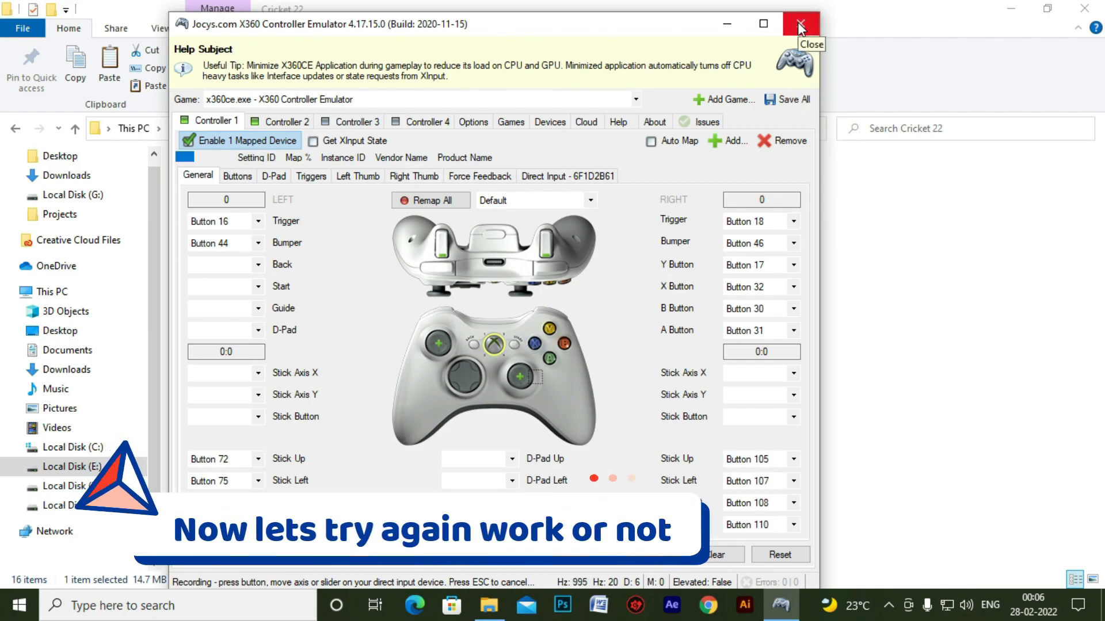
# Step: Close the emulator, test-launch cricket22.exe, then reopen x360ce.exe from the folder
pyautogui.click(800, 23)
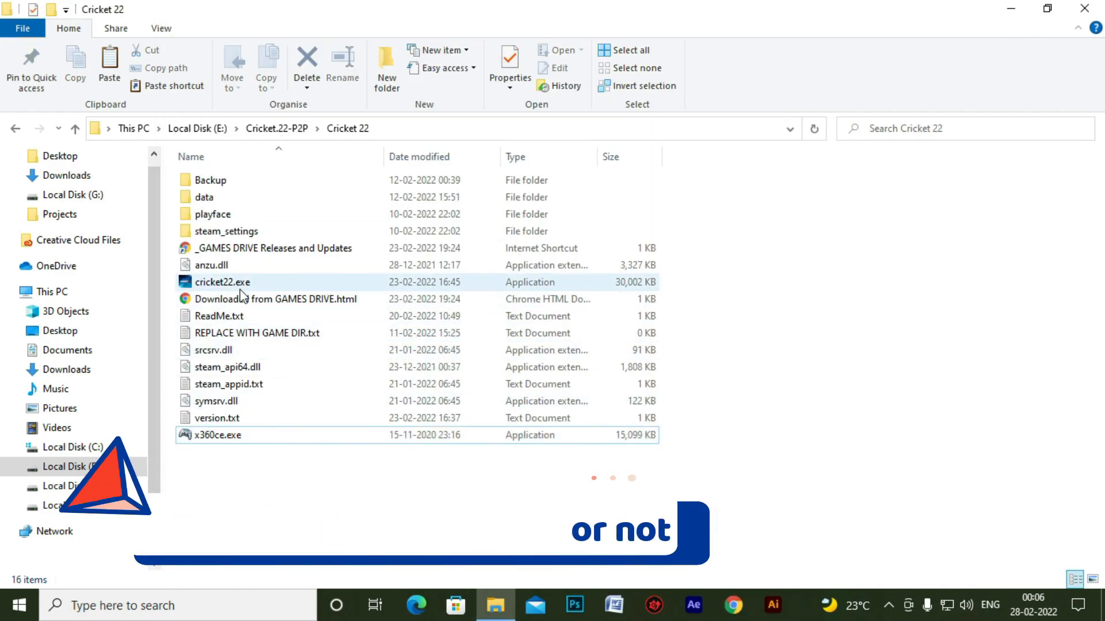
pyautogui.doubleClick(223, 282)
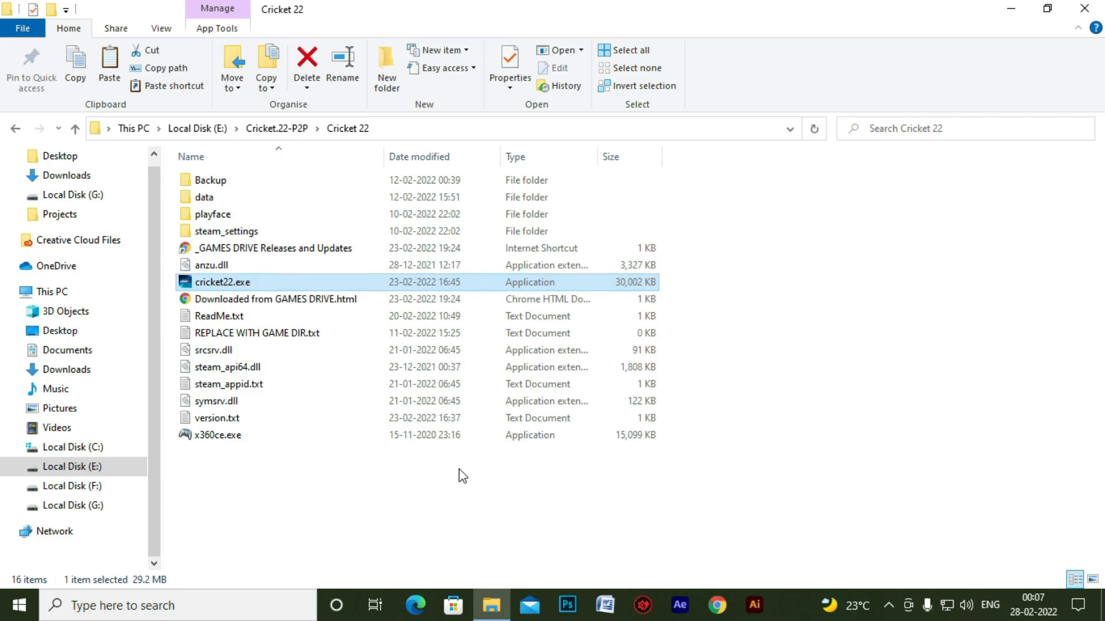
pyautogui.click(216, 435)
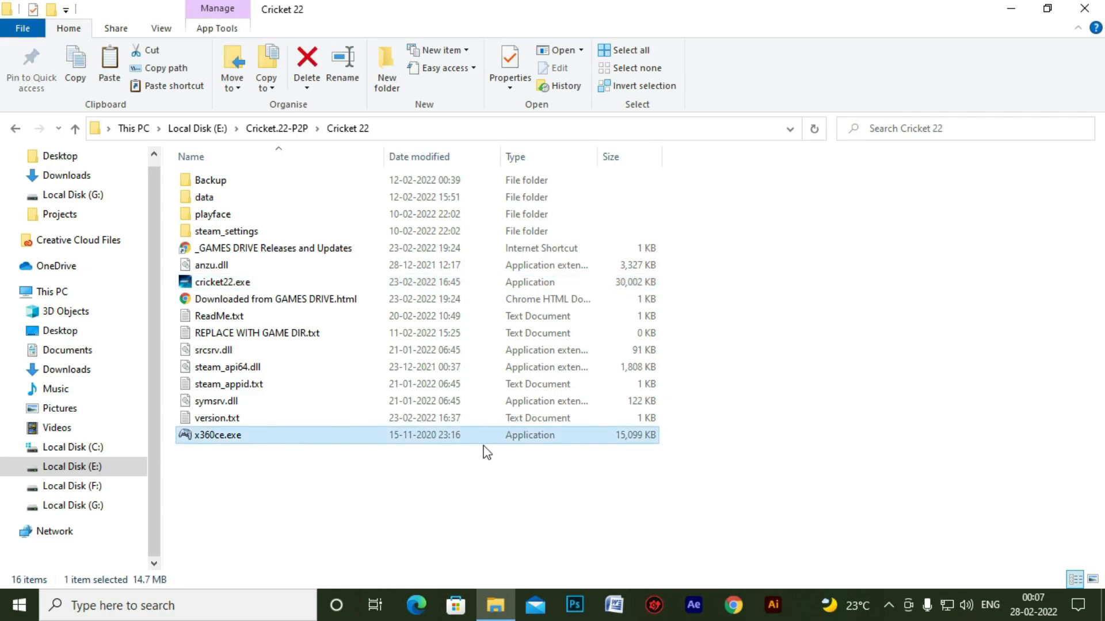
pyautogui.doubleClick(216, 435)
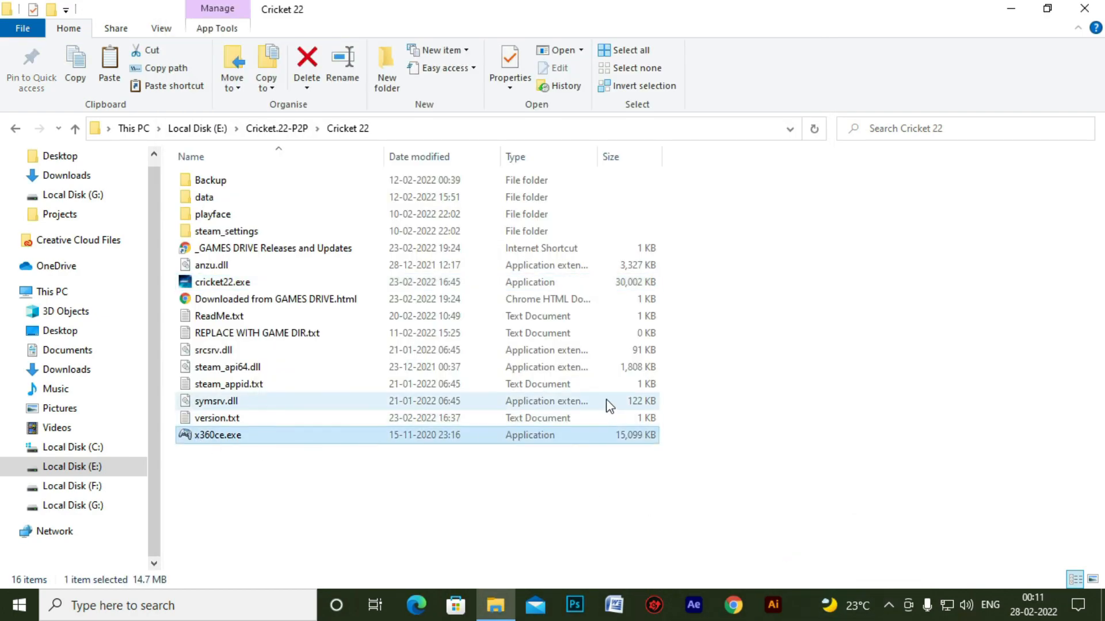
# Step: Disable Controller 2's joystick and add the Xbox joystick, without the keyboard, to Controller 3
pyautogui.doubleClick(218, 435)
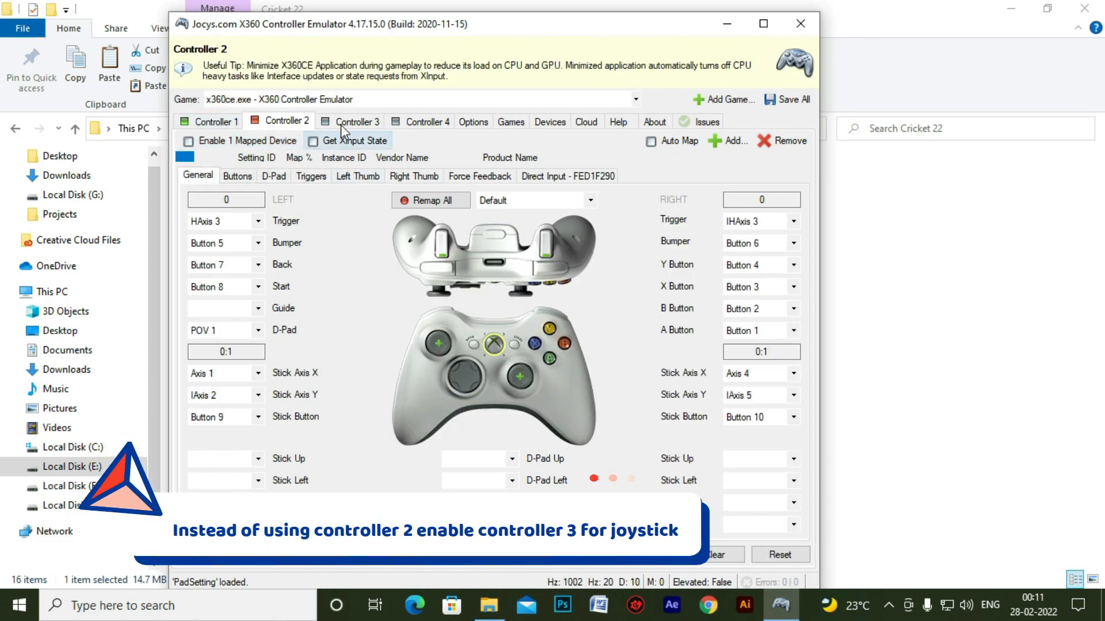
pyautogui.click(187, 141)
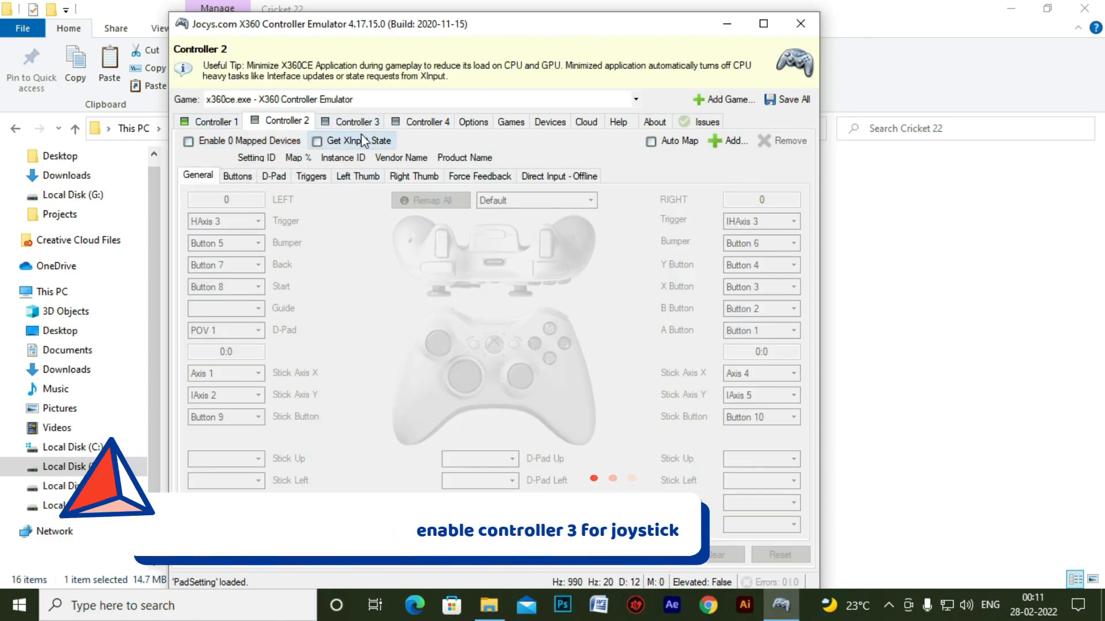
pyautogui.click(354, 122)
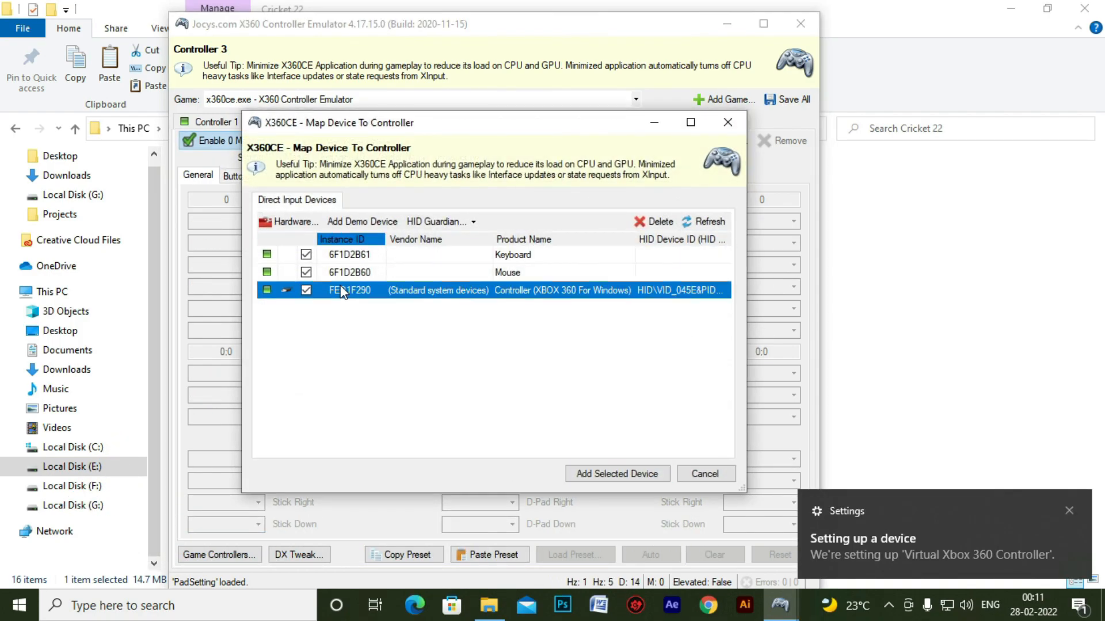
pyautogui.click(307, 254)
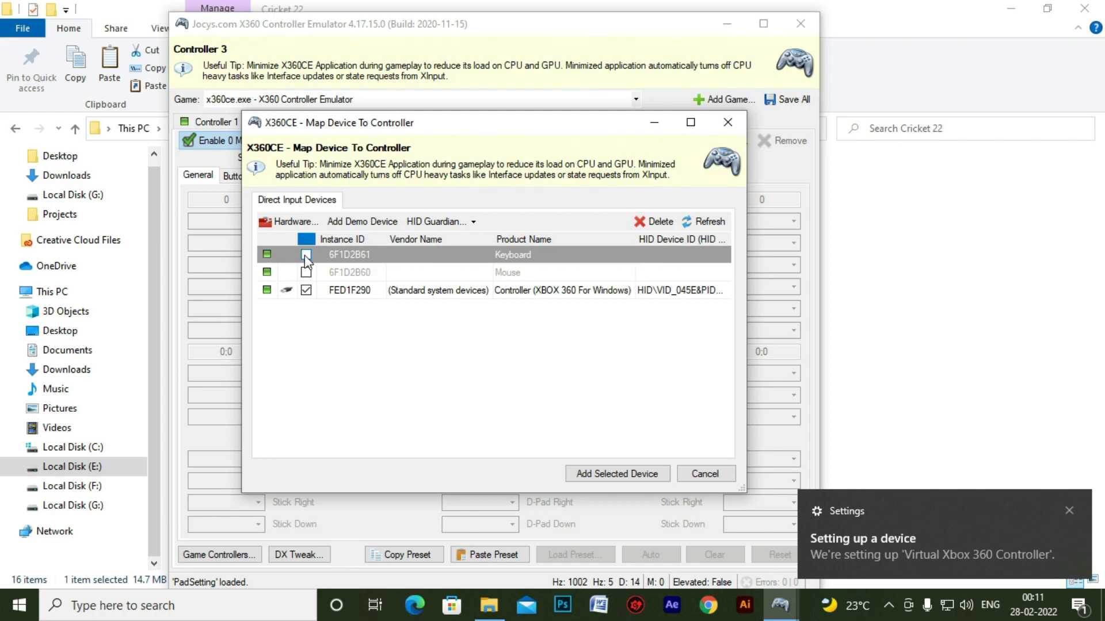
pyautogui.click(306, 290)
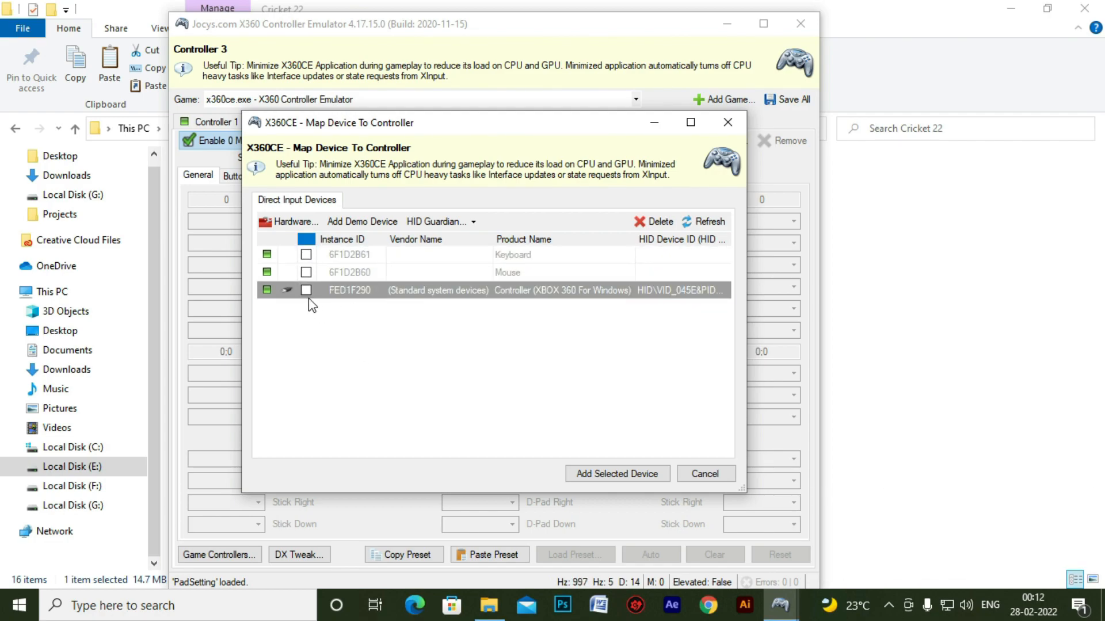
pyautogui.click(617, 474)
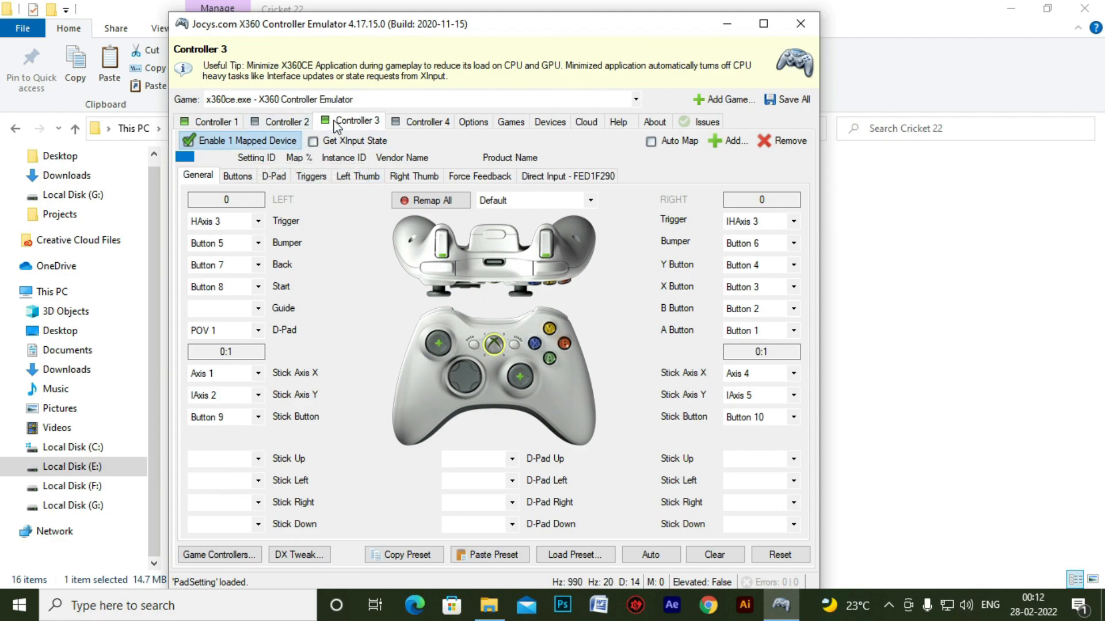
# Step: Keep the keyboard on Controller 1 and map the Xbox joystick device on Controller 3
pyautogui.click(215, 122)
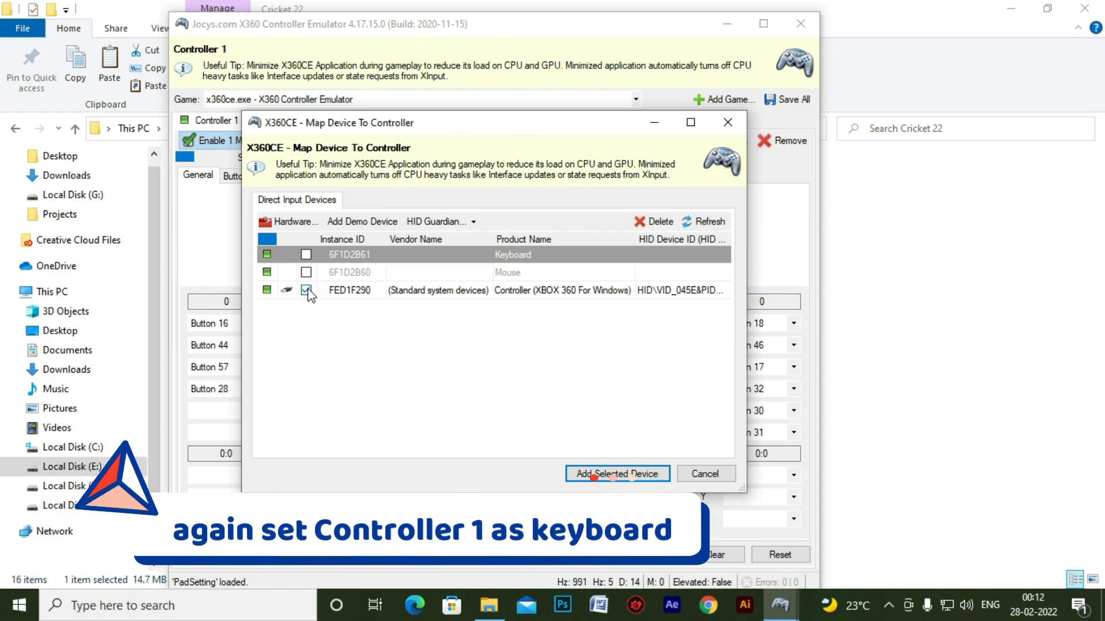
pyautogui.click(306, 255)
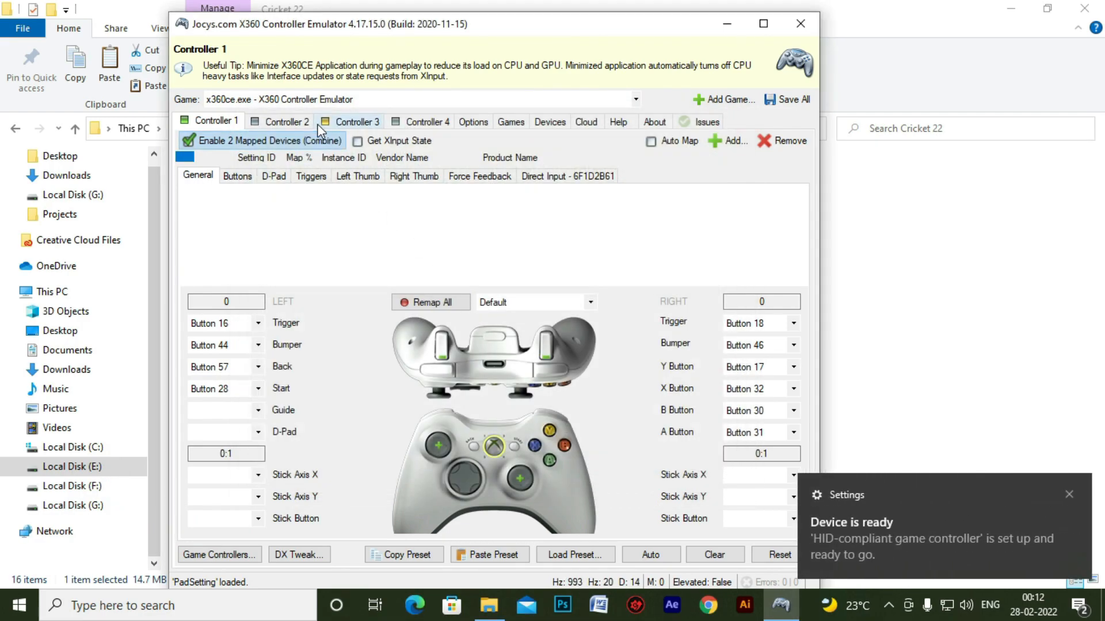
pyautogui.click(356, 122)
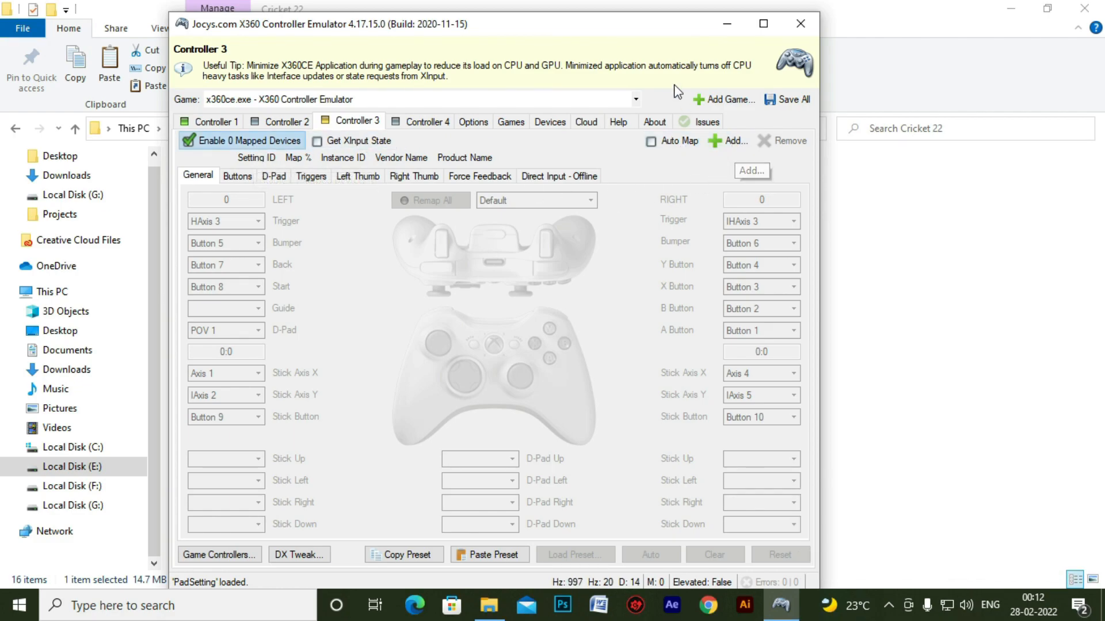
pyautogui.click(731, 140)
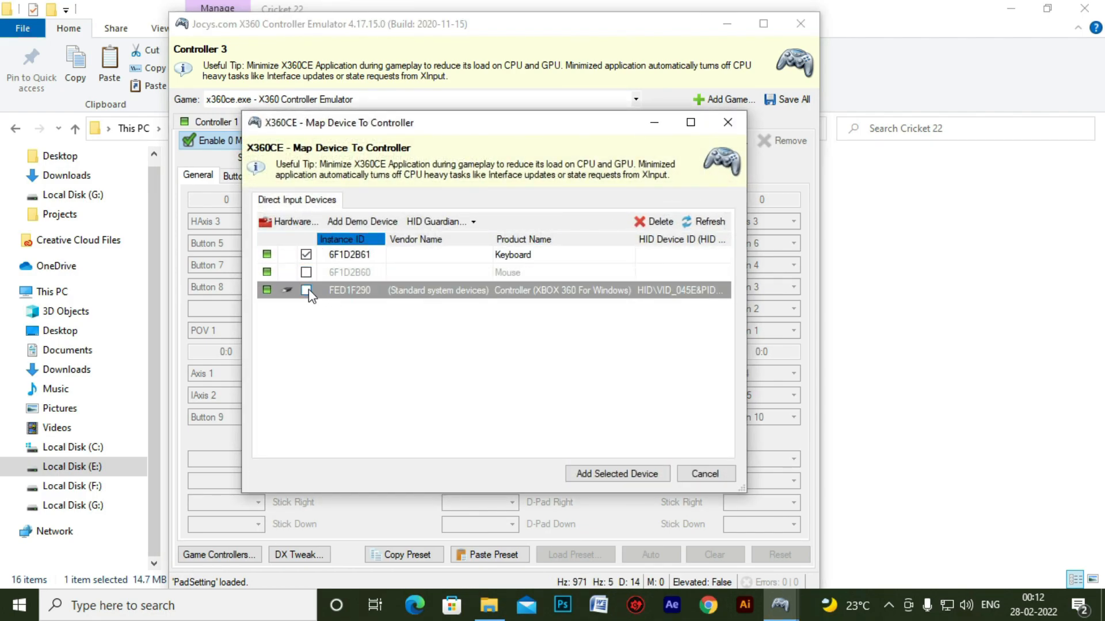
pyautogui.click(616, 474)
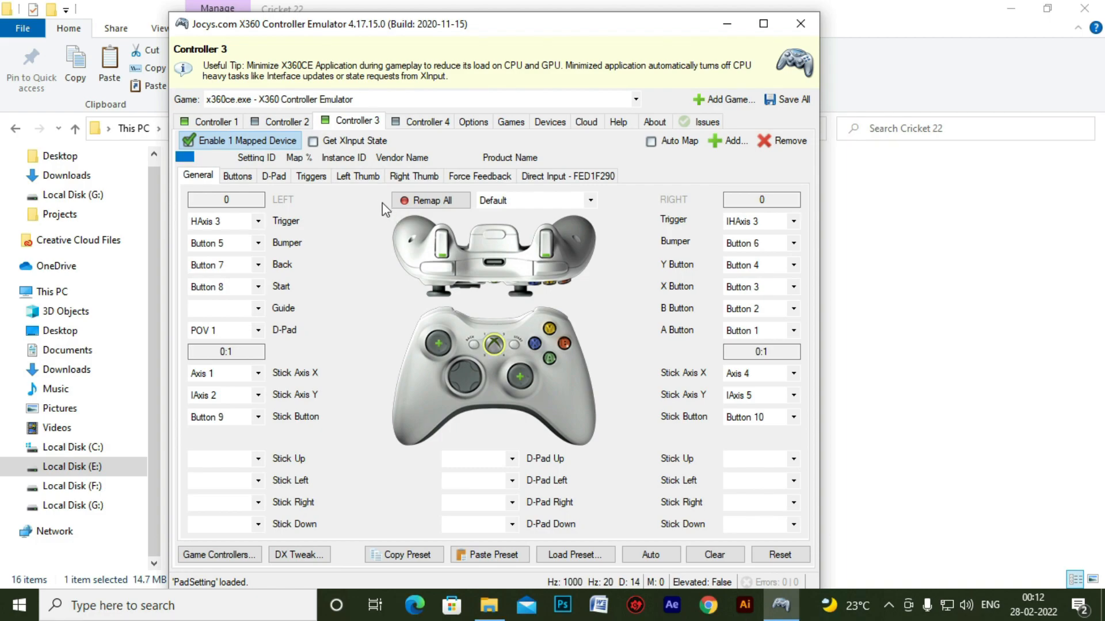
# Step: Review Controller 1 and 3 mappings and save all emulator settings
pyautogui.click(214, 122)
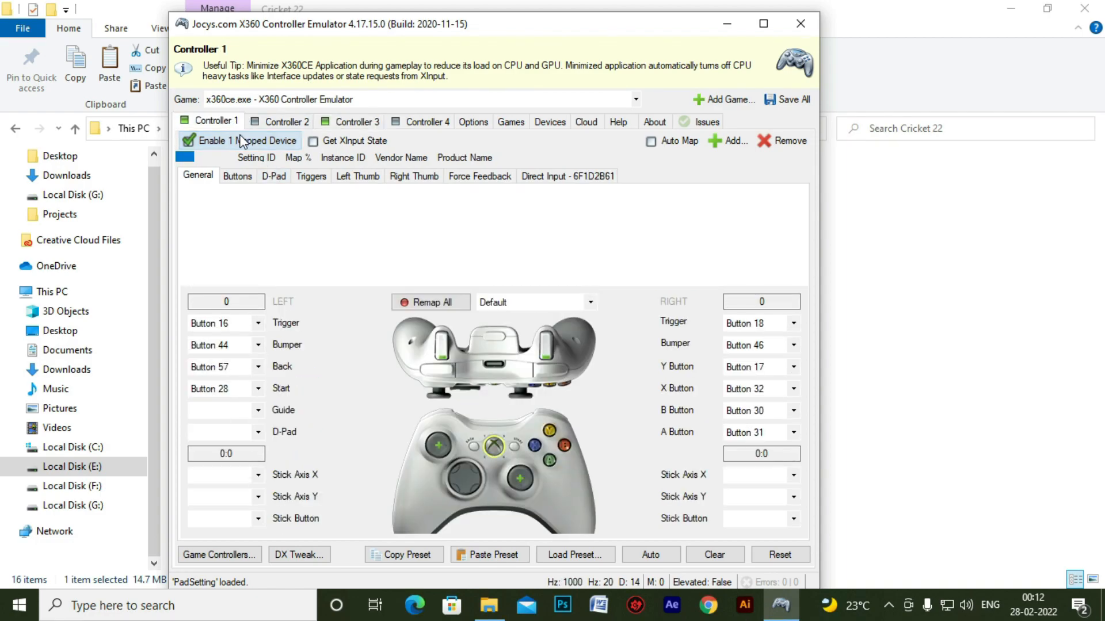
pyautogui.moveTo(246, 141)
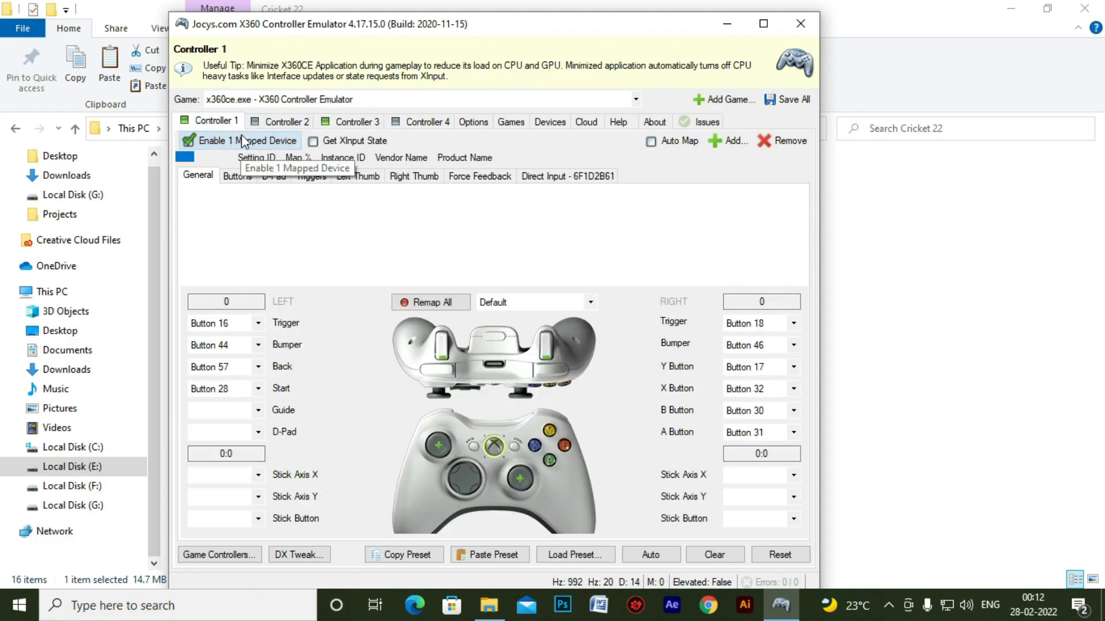
pyautogui.click(356, 122)
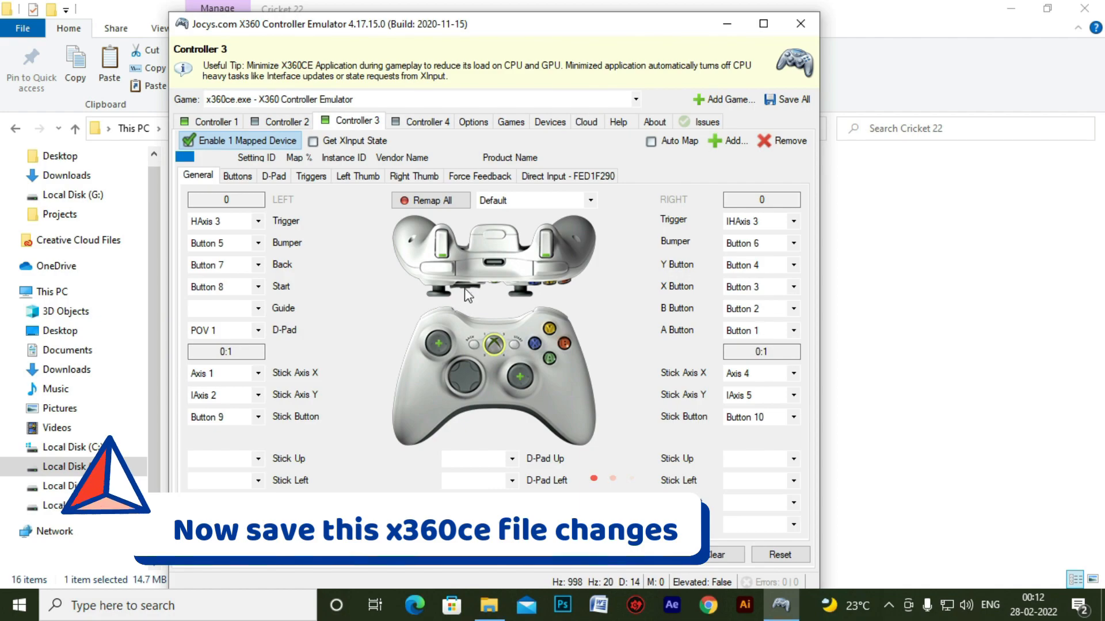
pyautogui.click(787, 99)
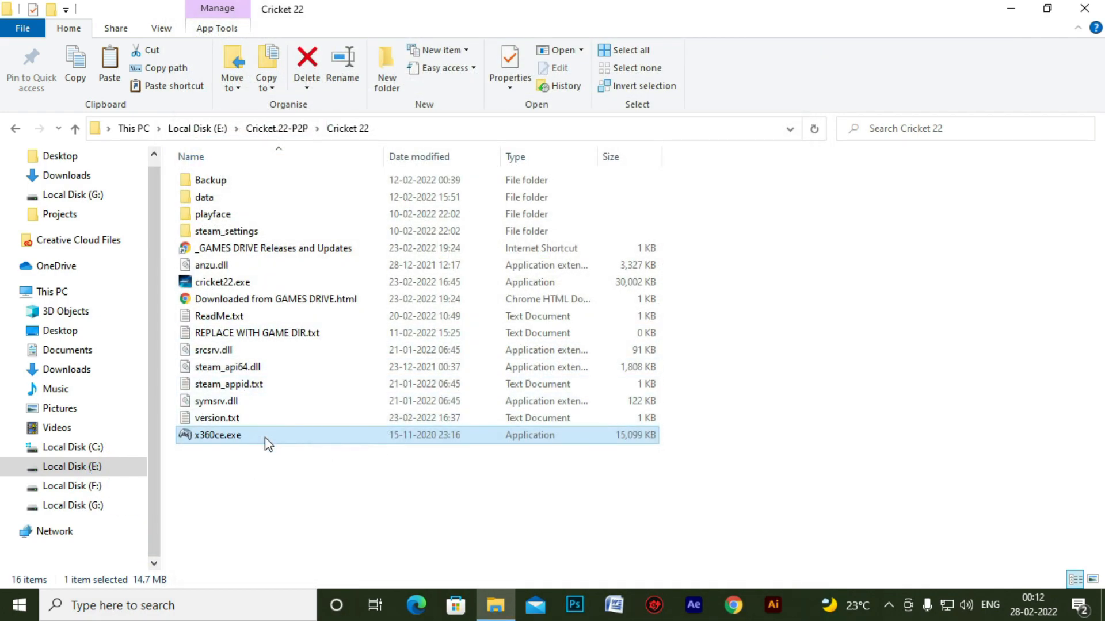
# Step: Launch cricket22.exe again from the Cricket 22 folder
pyautogui.doubleClick(218, 435)
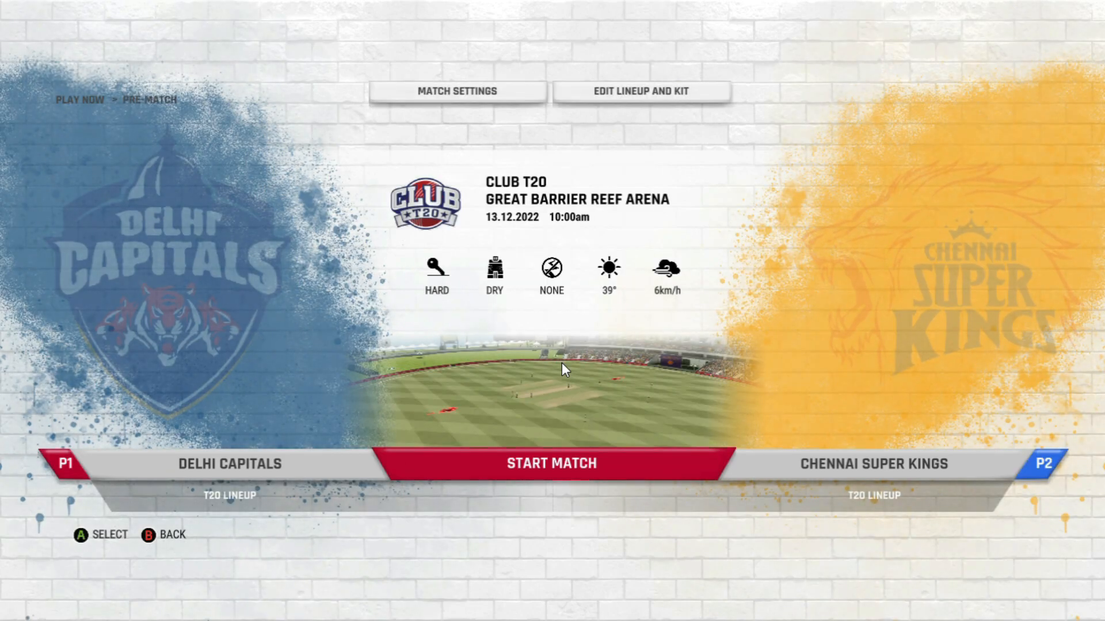
# Step: Confirm Delhi Capitals vs Chennai Super Kings lineups, start the match and call heads at the toss
pyautogui.click(640, 90)
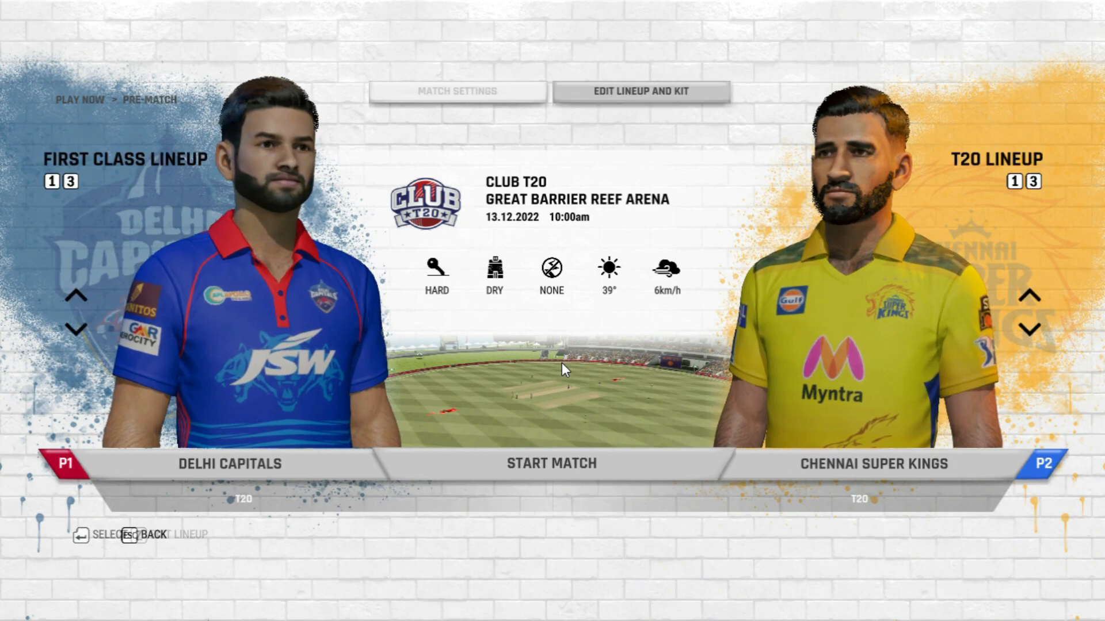
pyautogui.click(640, 91)
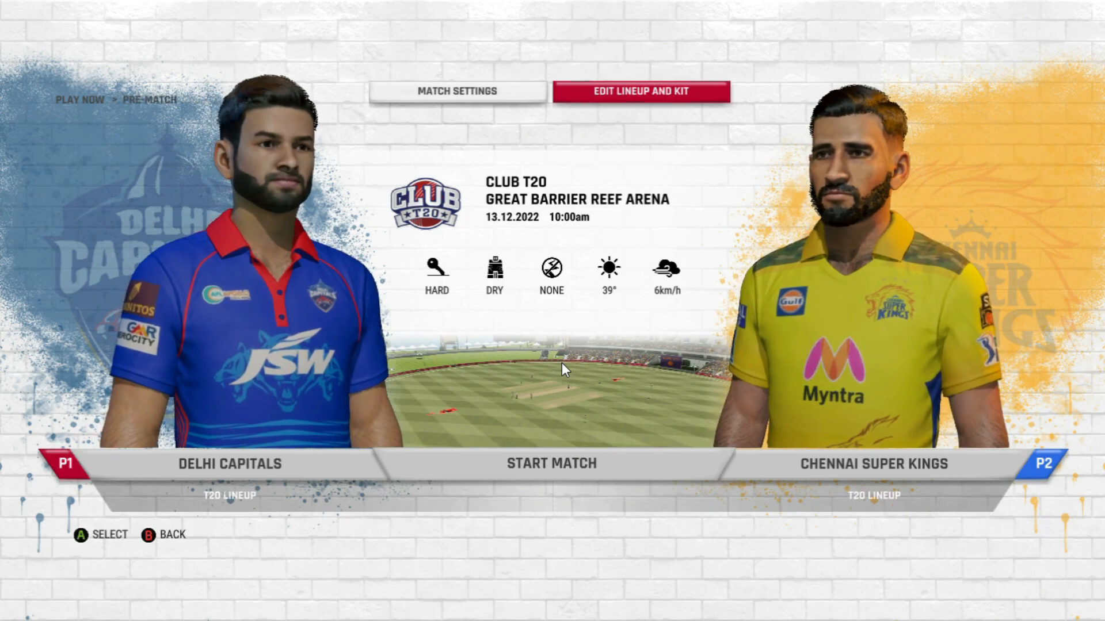
pyautogui.click(640, 91)
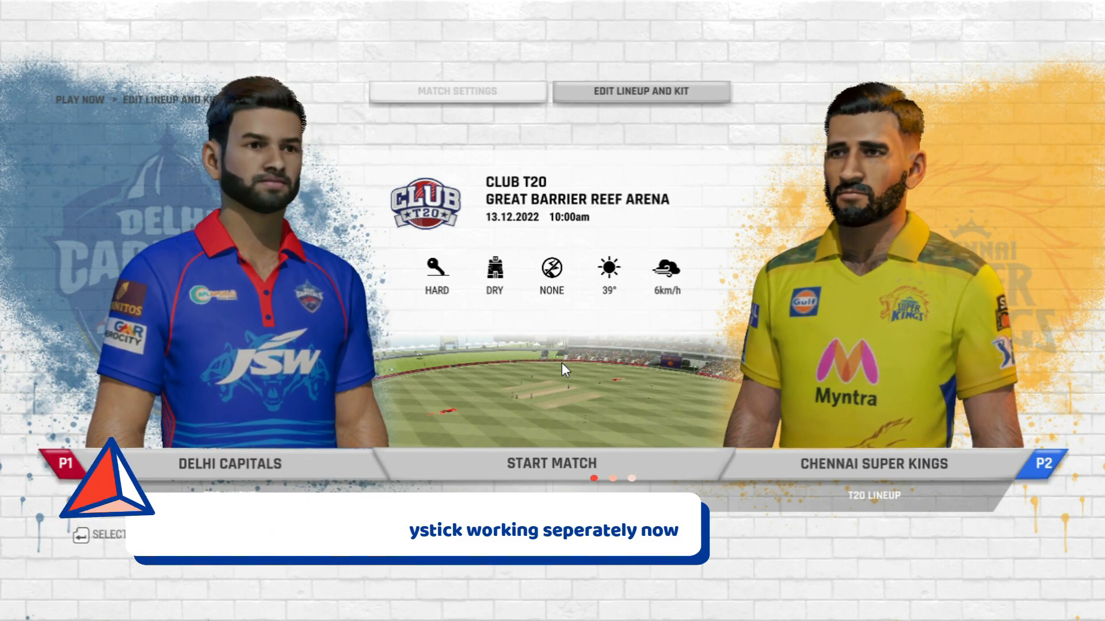
pyautogui.click(551, 464)
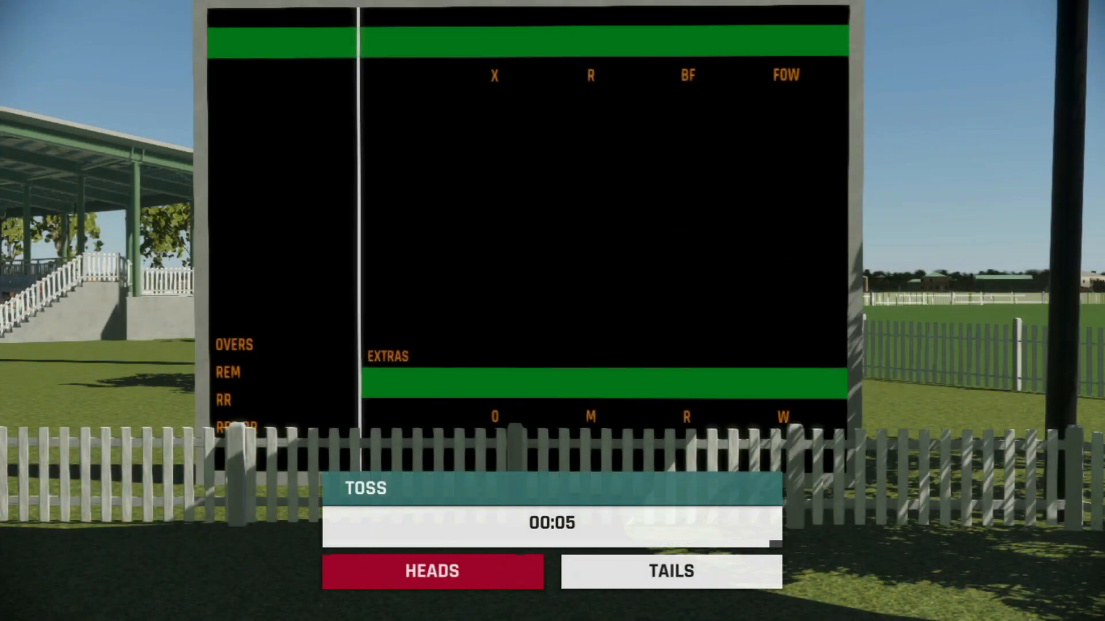
pyautogui.click(433, 571)
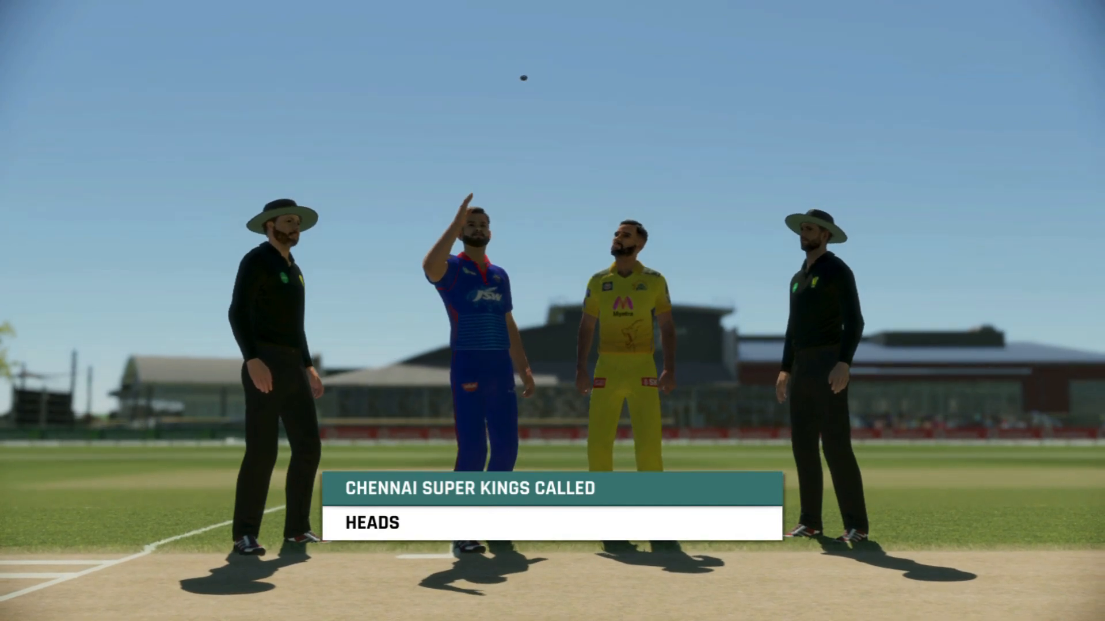